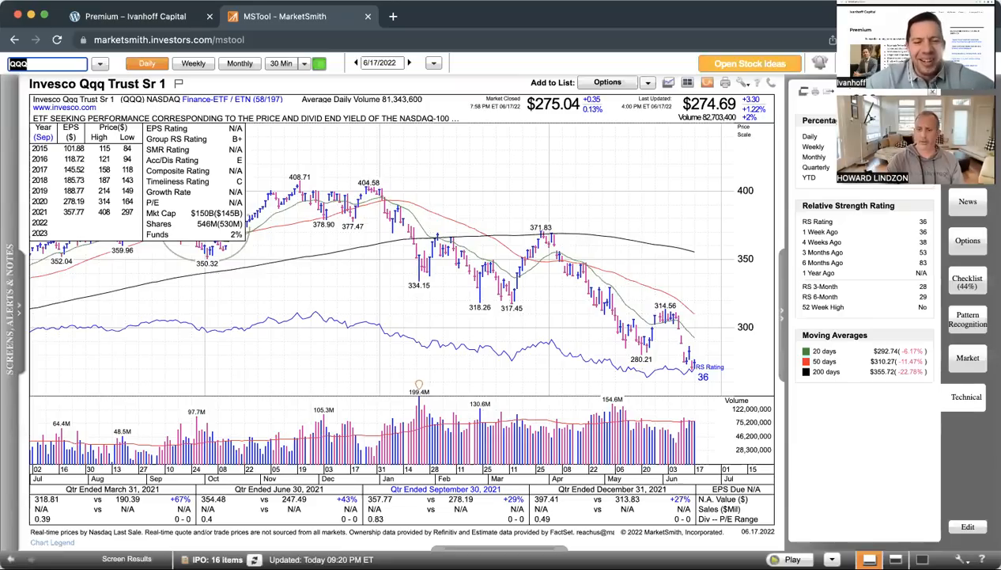
pyautogui.moveTo(725, 73)
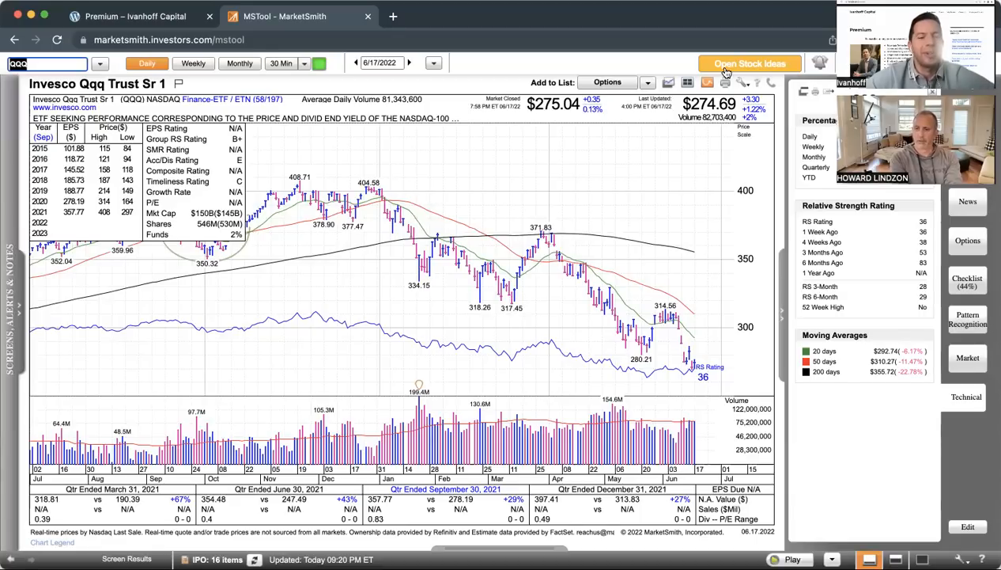
pyautogui.moveTo(319, 184)
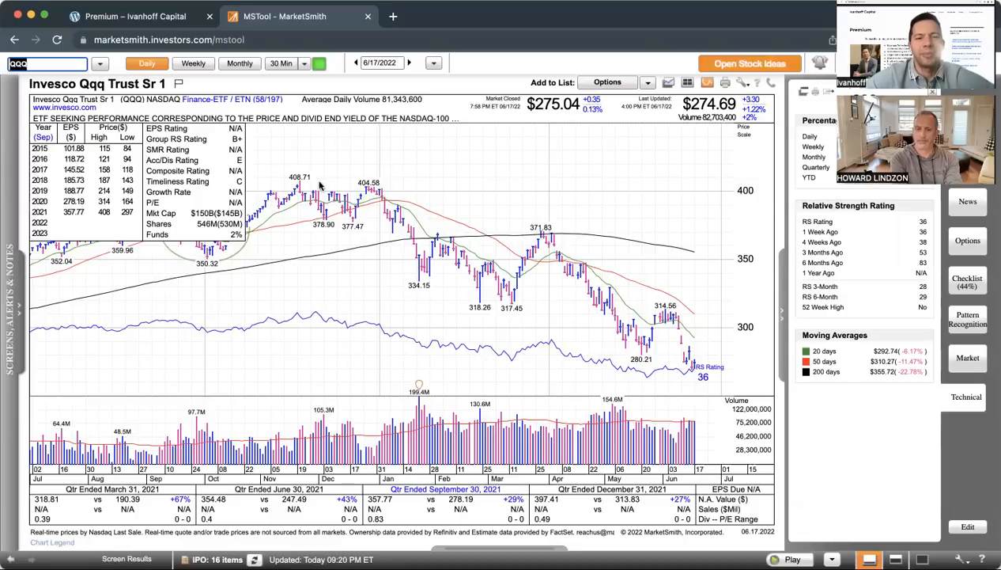
pyautogui.moveTo(356, 244)
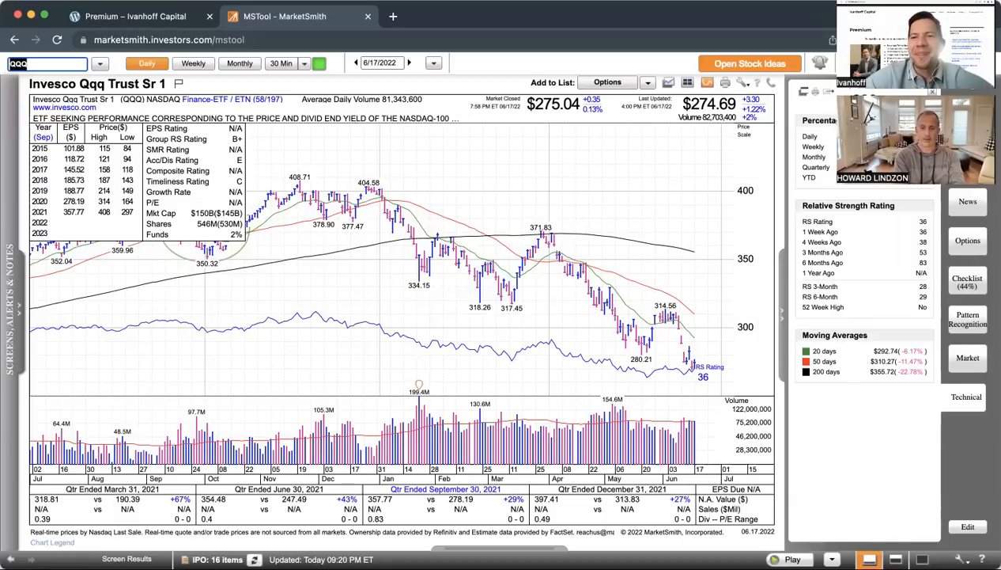
pyautogui.moveTo(288, 277)
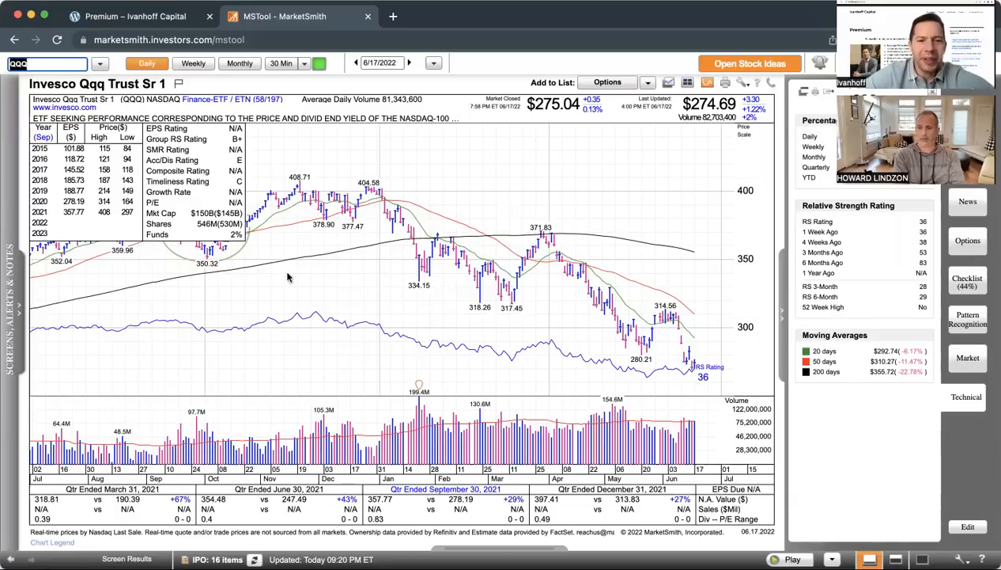
pyautogui.moveTo(674, 331)
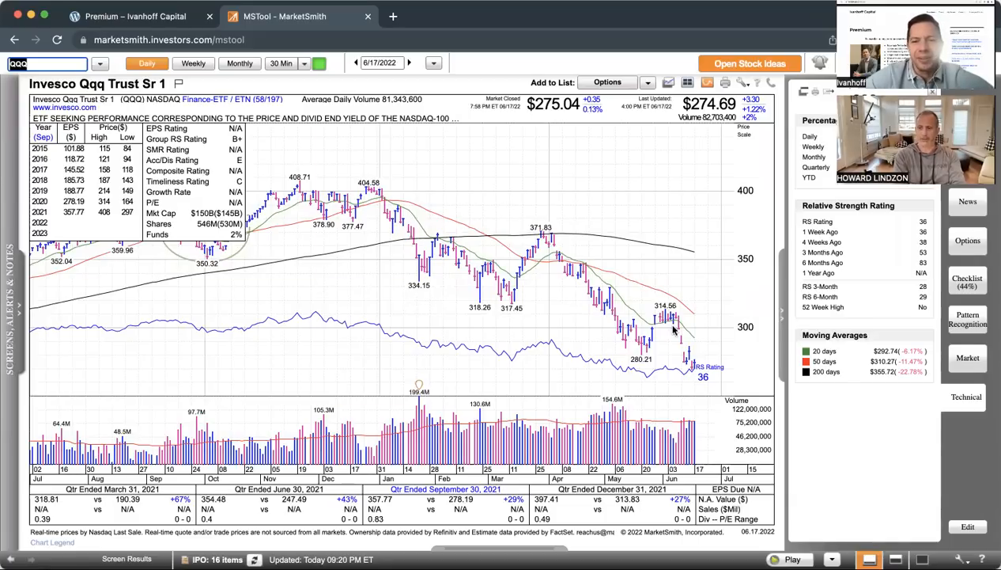
pyautogui.moveTo(688, 364)
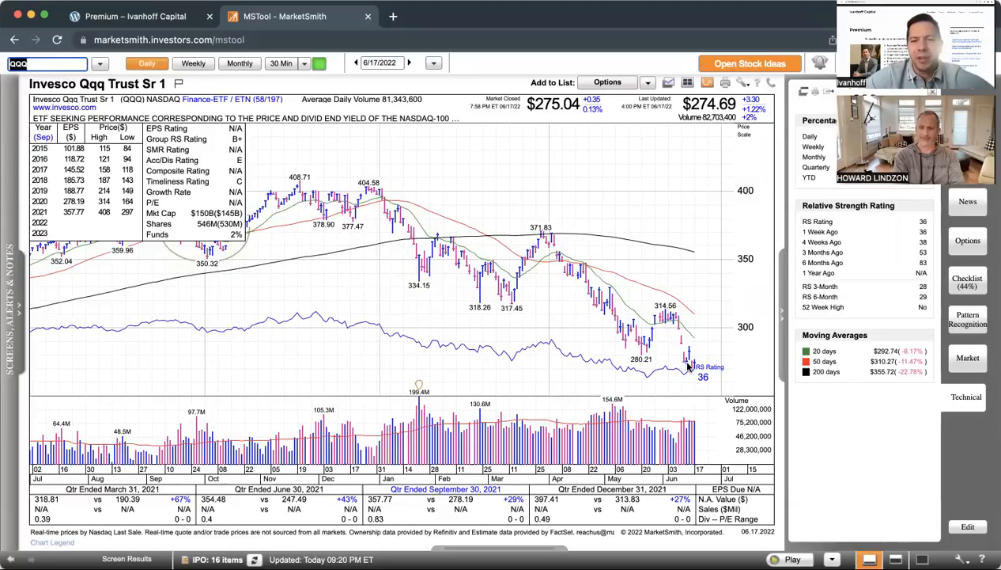
pyautogui.moveTo(686, 364)
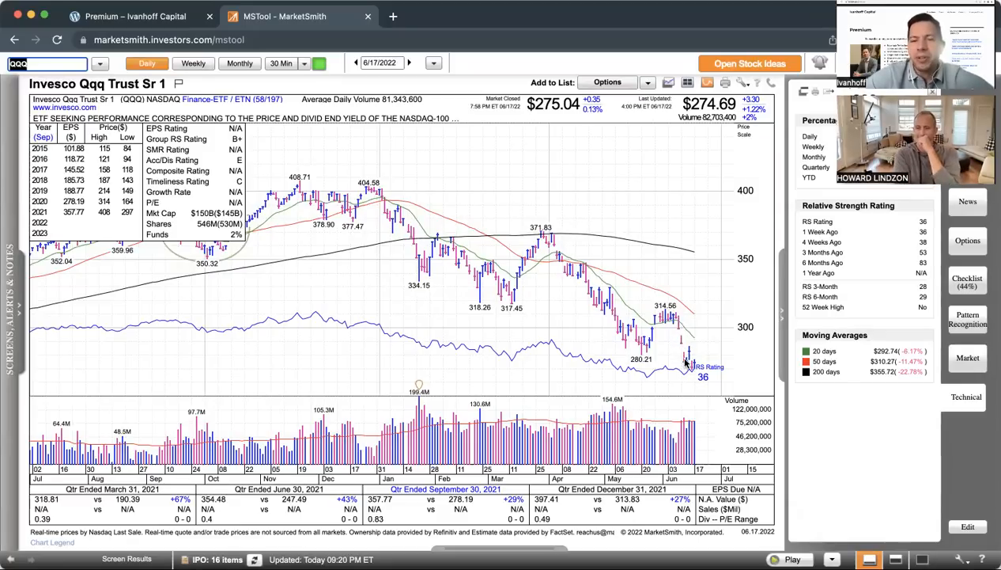
pyautogui.moveTo(684, 314)
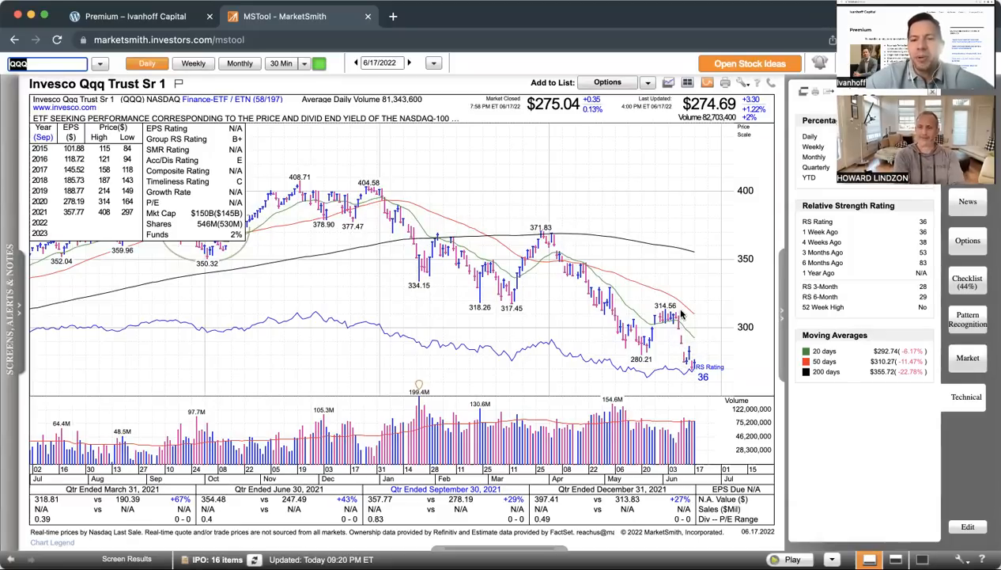
pyautogui.moveTo(680, 319)
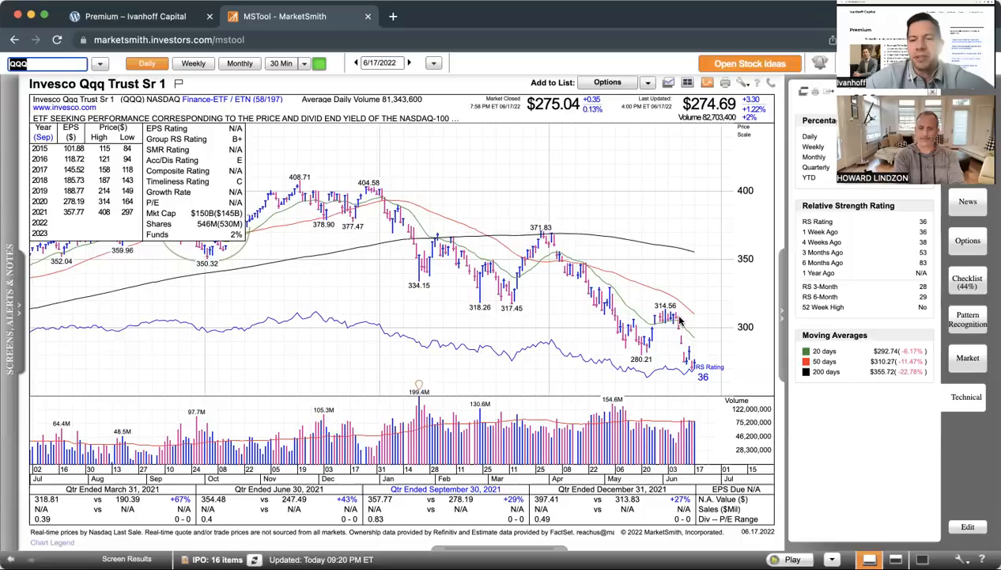
pyautogui.moveTo(683, 371)
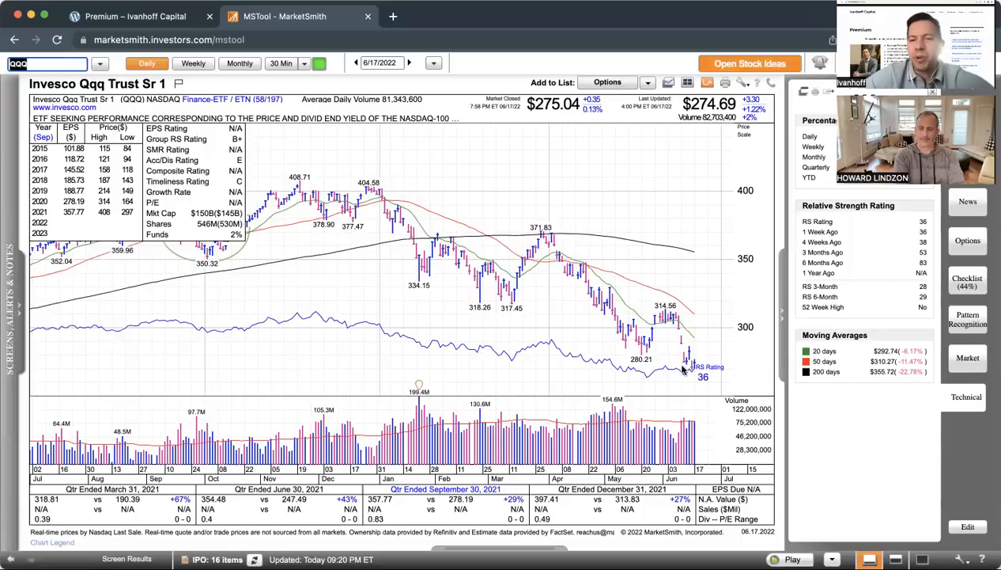
pyautogui.moveTo(682, 324)
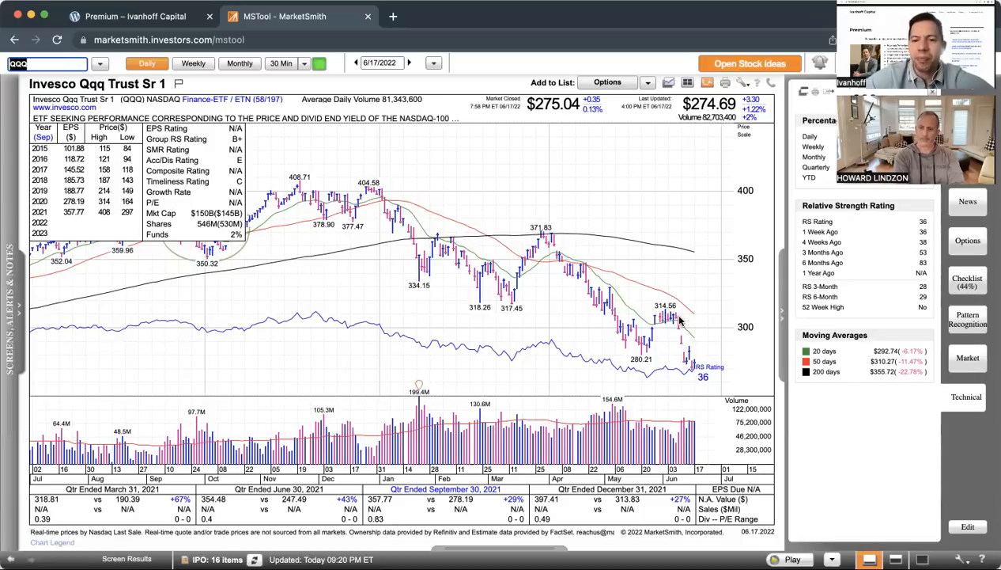
pyautogui.moveTo(684, 360)
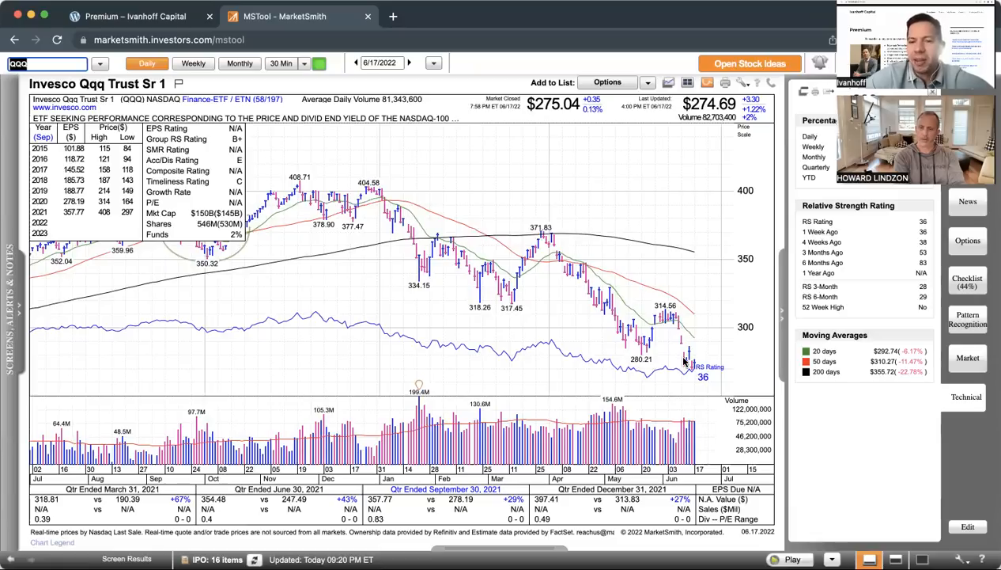
pyautogui.moveTo(680, 326)
pyautogui.write('XOP')
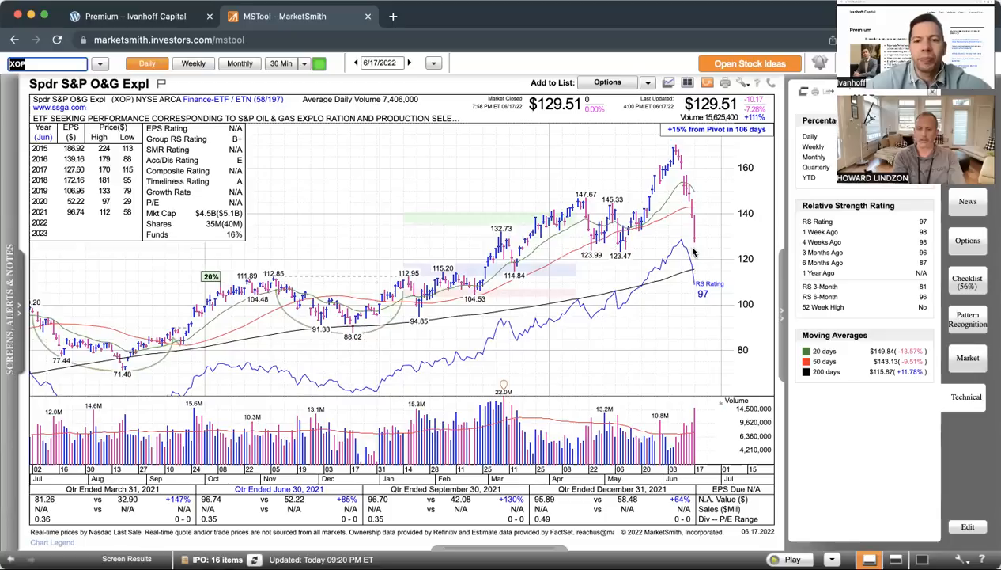
pyautogui.moveTo(601, 257)
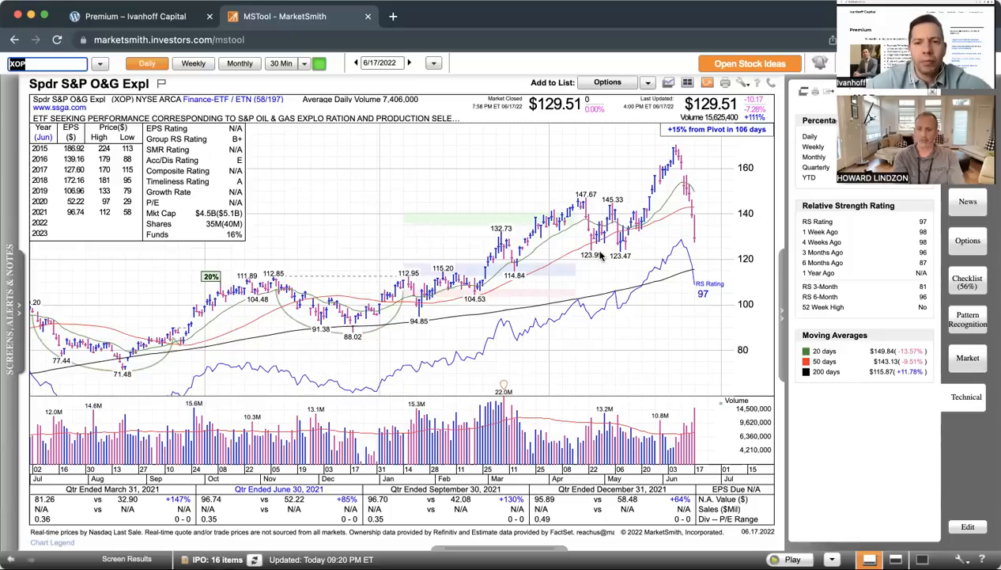
pyautogui.moveTo(424, 170)
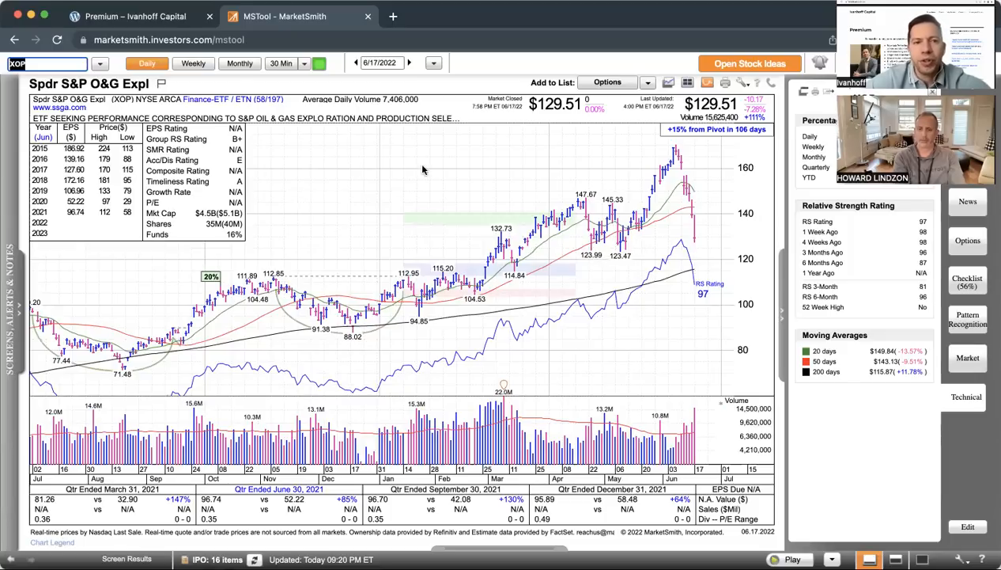
# - Switch the XOP Oil & Gas Exploration ETF chart from daily to weekly bars
pyautogui.click(193, 64)
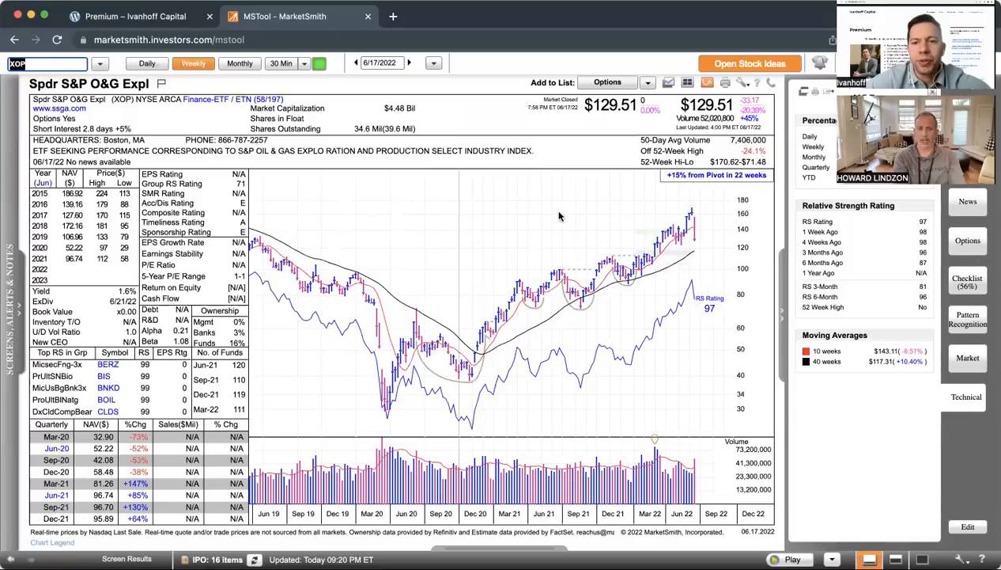
pyautogui.moveTo(674, 247)
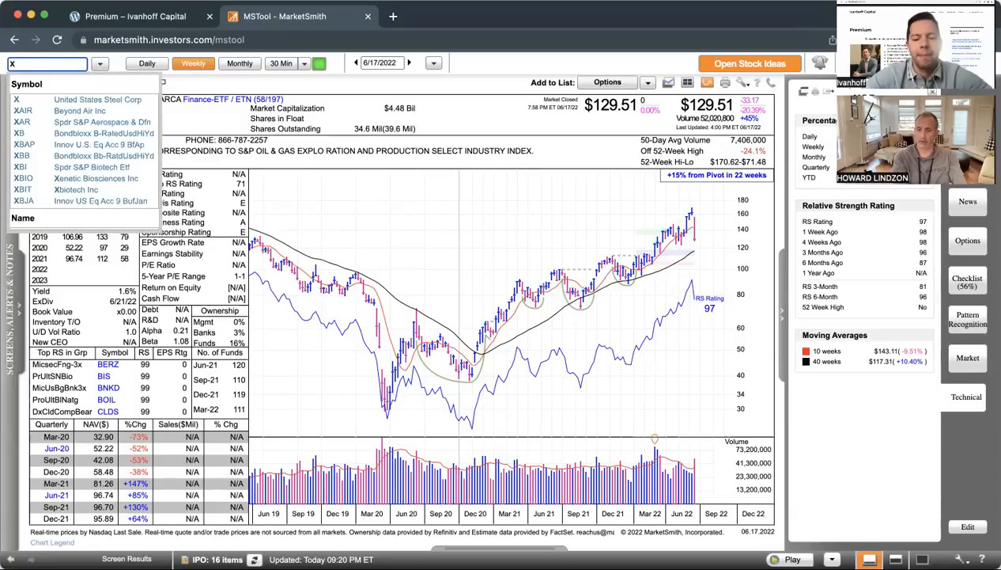
# - Load Exxon Mobil (XOM), then Chevron (CVX), as weekly charts
pyautogui.write('XOM')
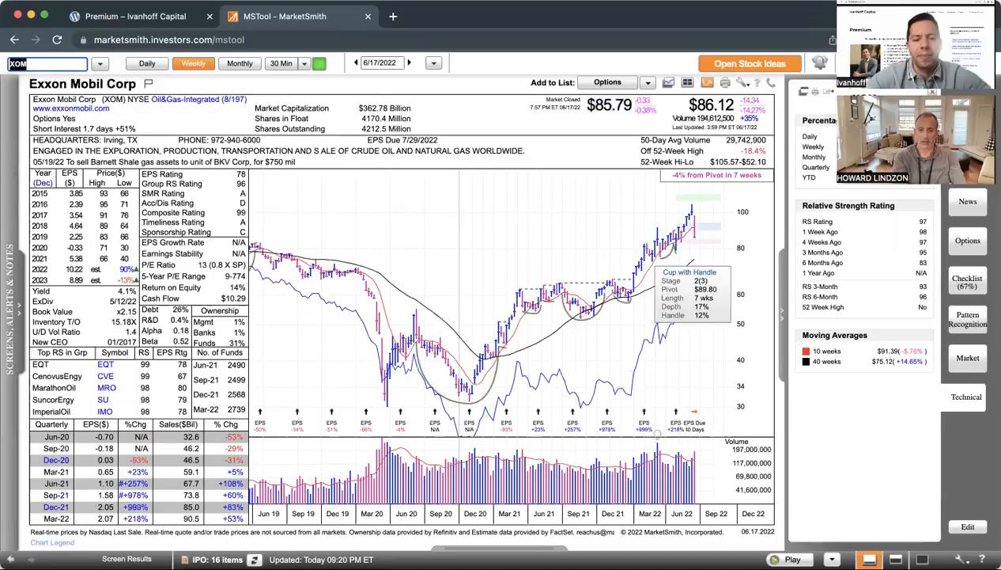
pyautogui.write('CVX')
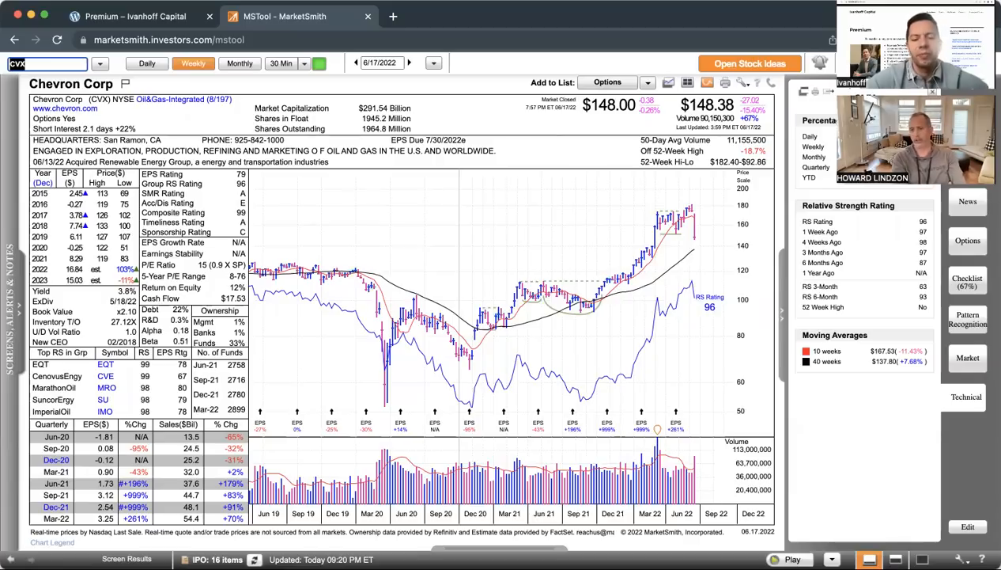
pyautogui.write('QQQ')
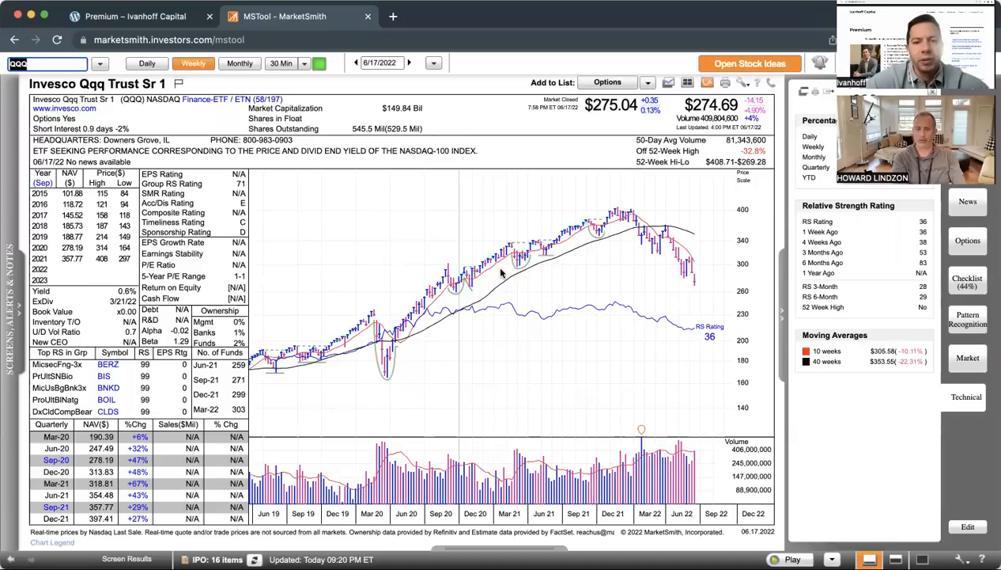
pyautogui.moveTo(503, 288)
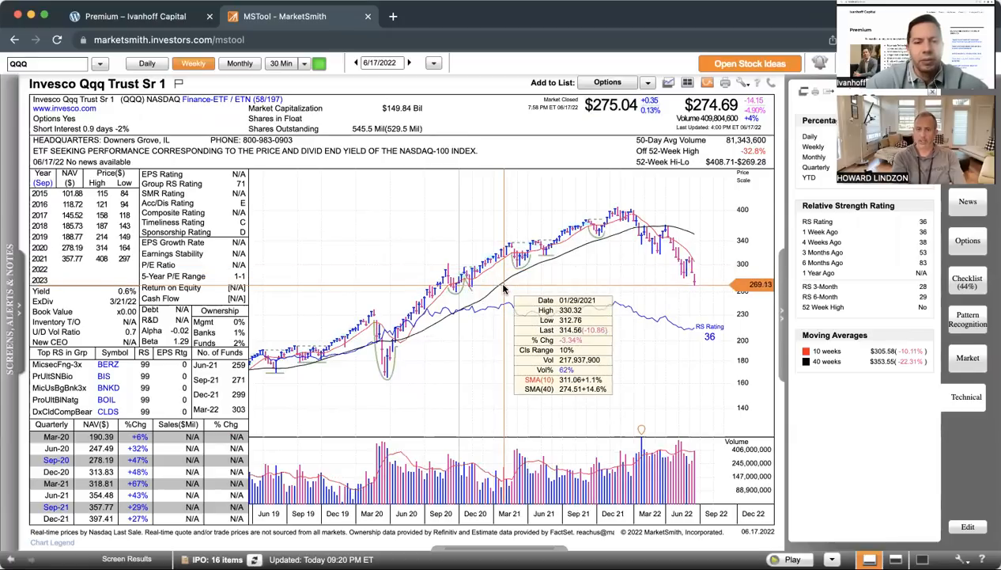
pyautogui.moveTo(370, 309)
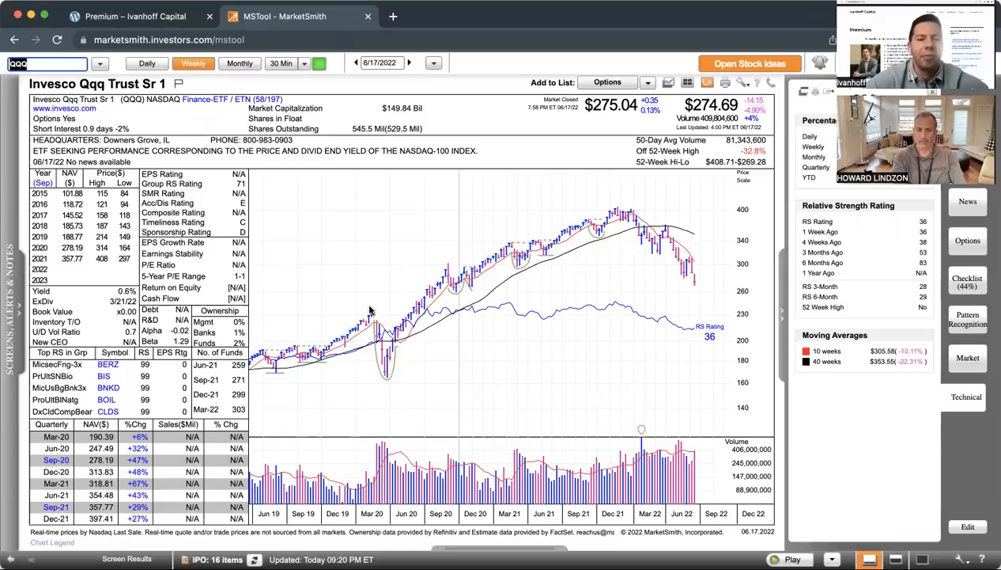
pyautogui.moveTo(372, 308)
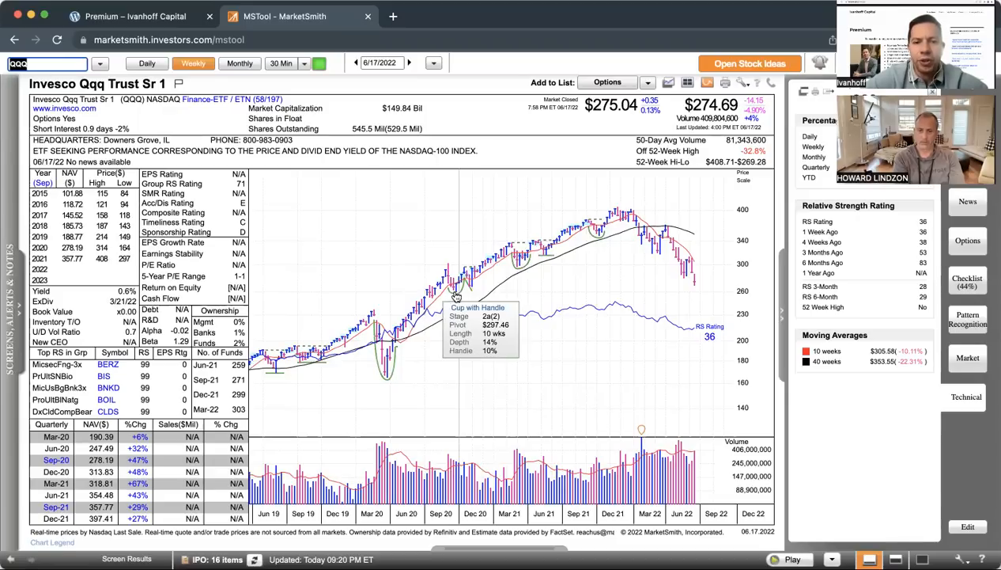
pyautogui.moveTo(456, 288)
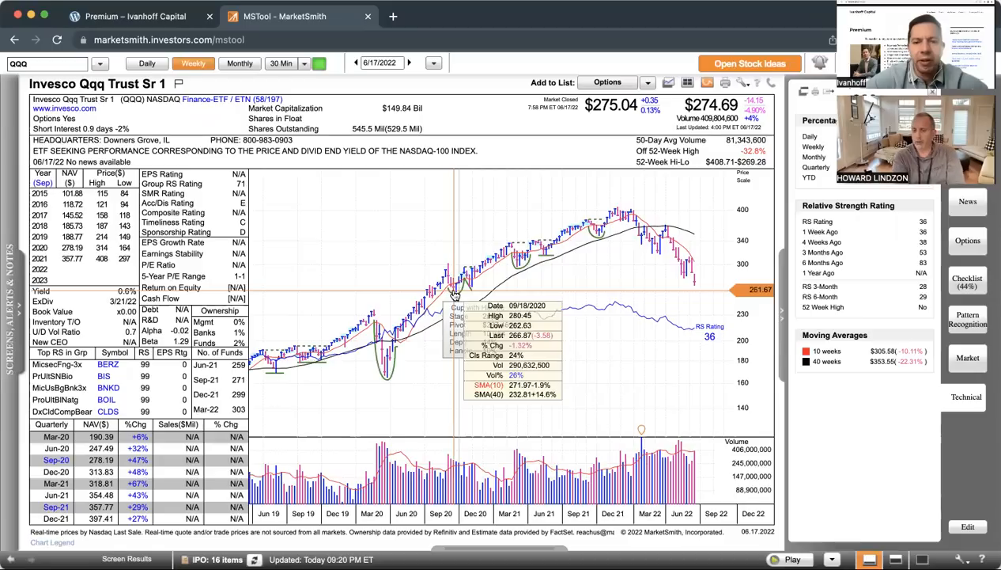
pyautogui.moveTo(451, 314)
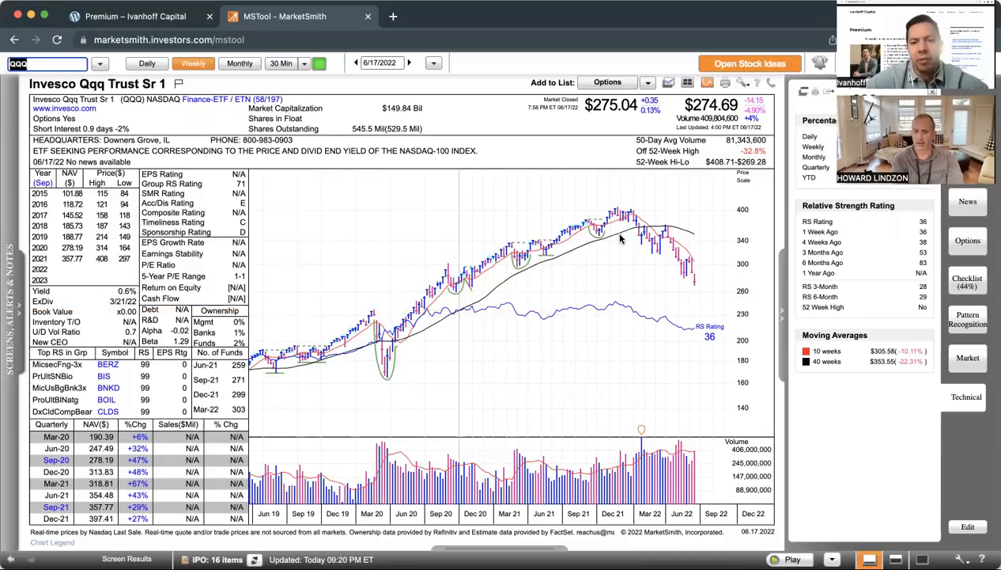
pyautogui.moveTo(671, 228)
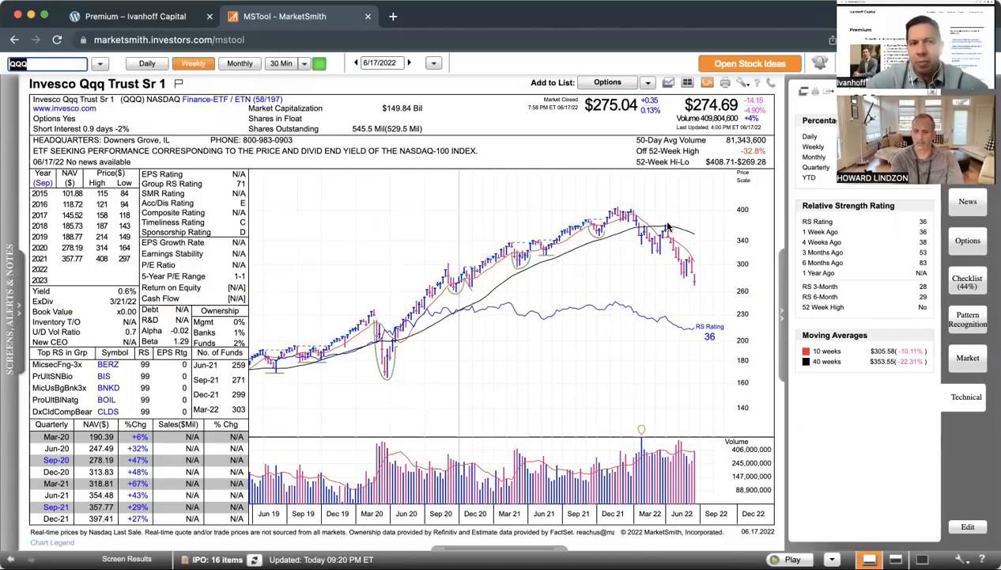
pyautogui.moveTo(700, 285)
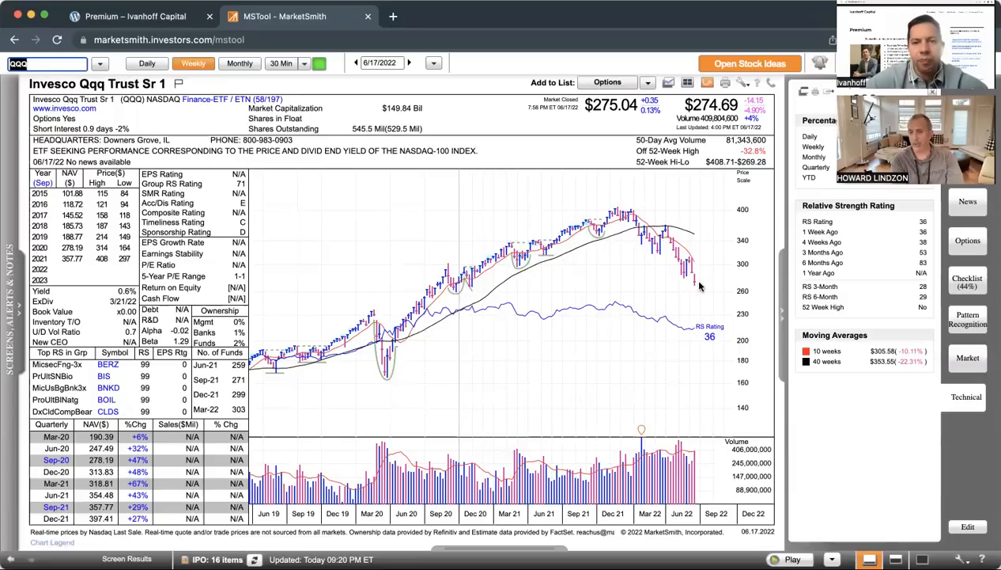
pyautogui.moveTo(693, 309)
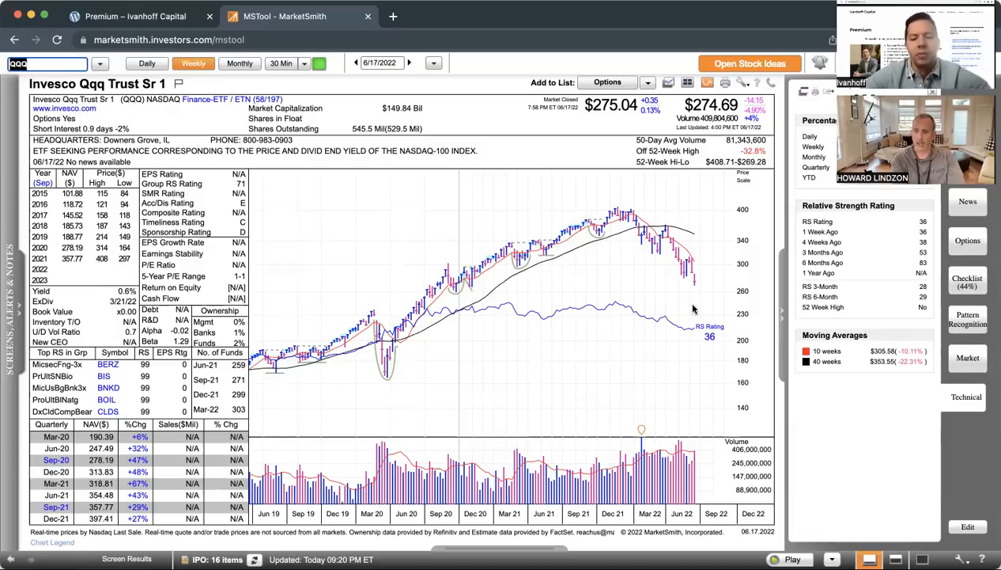
# - Load Apple (AAPL) as the weekly chart in place of QQQ
pyautogui.write('AAPL')
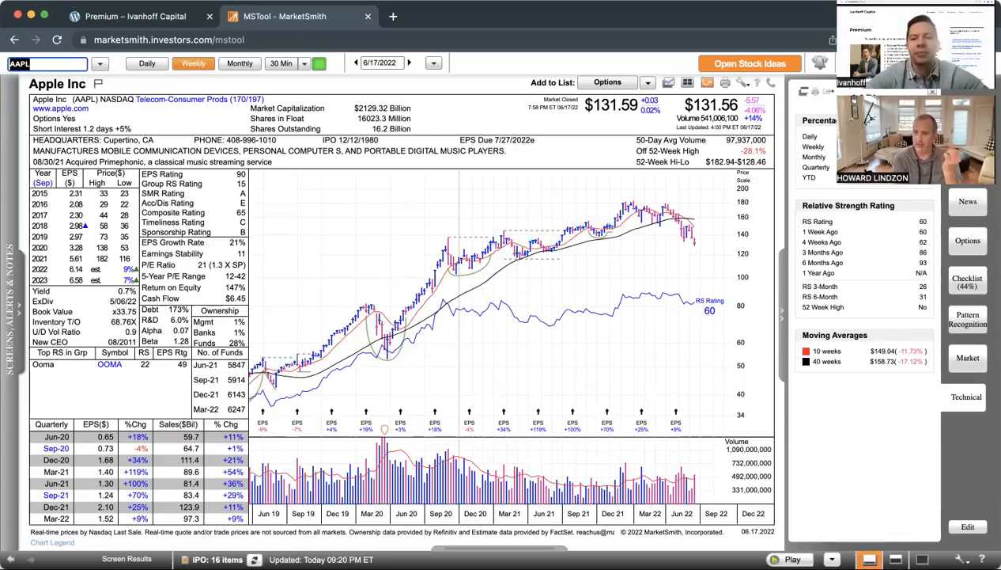
pyautogui.moveTo(677, 291)
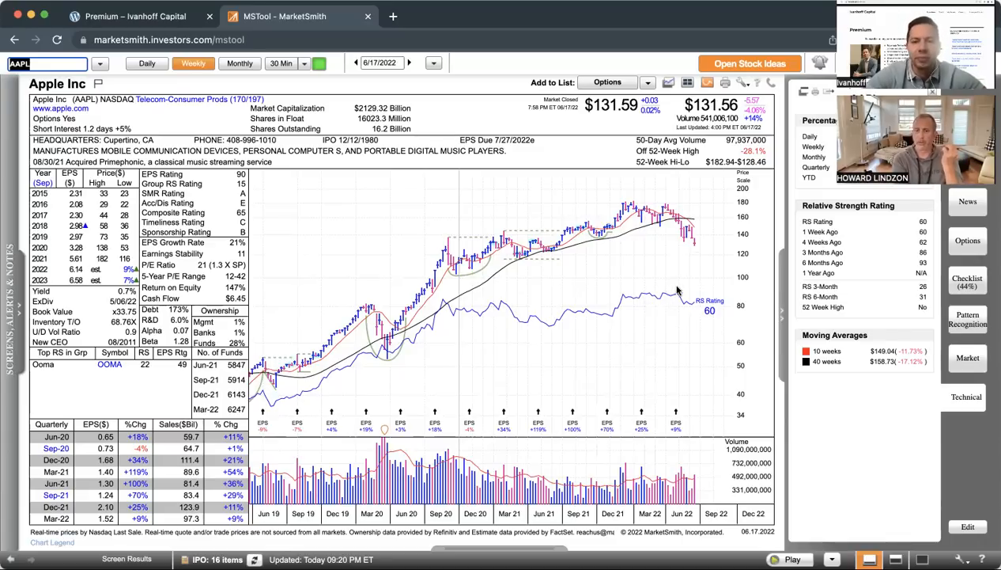
pyautogui.moveTo(677, 291)
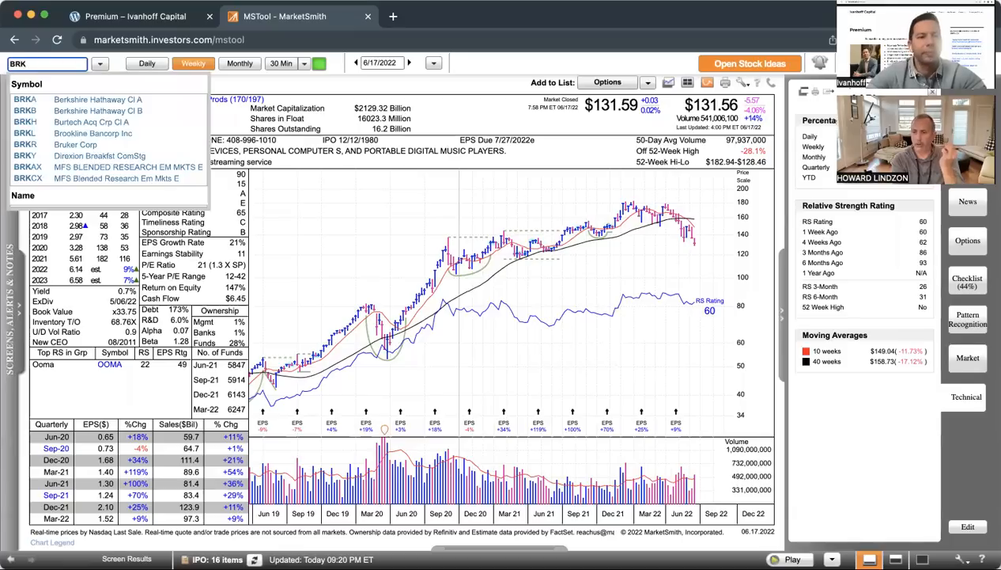
# - Re-enter AAPL, then load the SPDR S&P 500 ETF (SPY) weekly chart
pyautogui.write('AAPL')
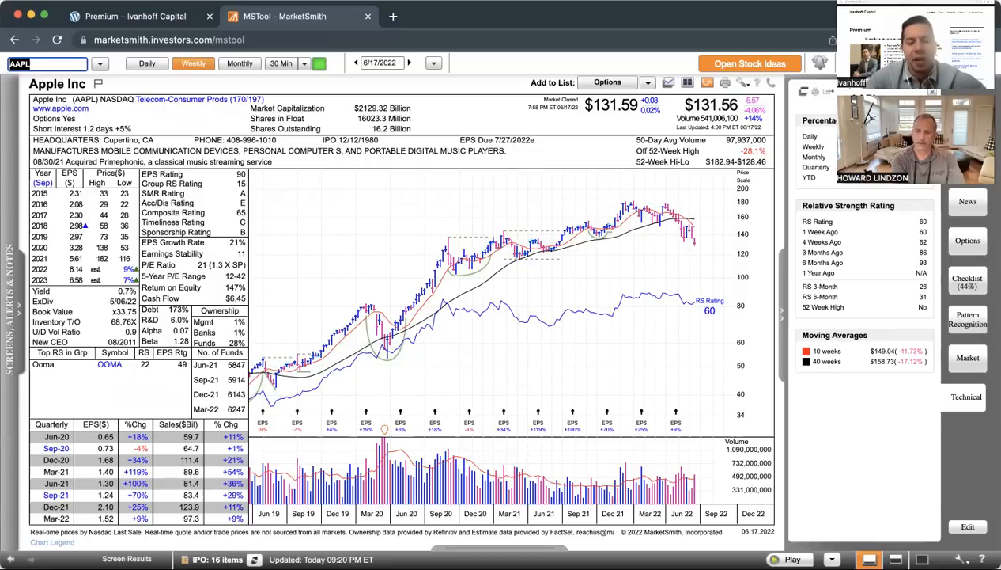
pyautogui.write('SPY')
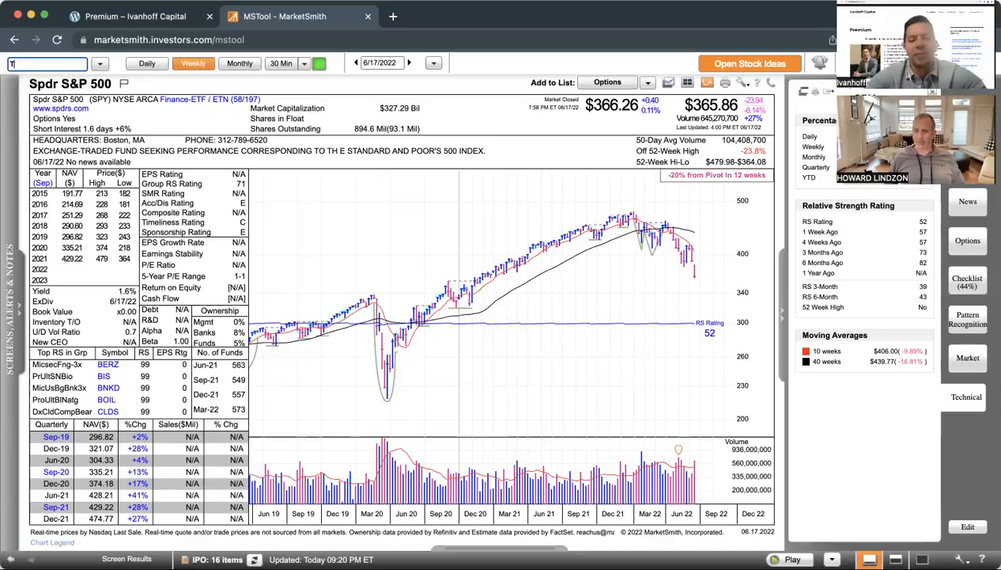
# - Load the iShares 20+ Year Treasury Bond ETF (TLT) weekly chart
pyautogui.write('TLT')
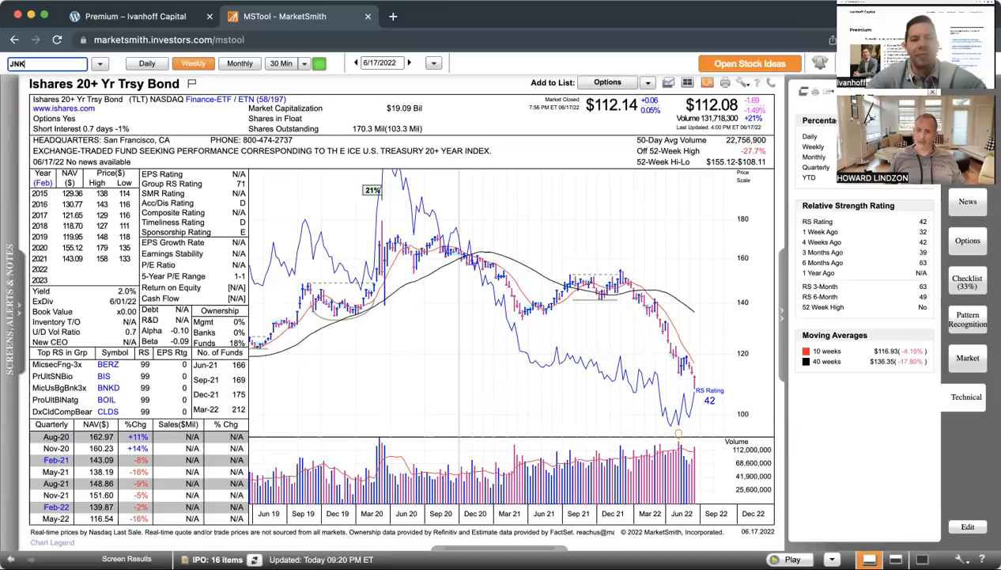
# - Load the next ticker, entering ARKK, bringing up the VanEck Semiconductor ETF weekly chart
pyautogui.press('Return')
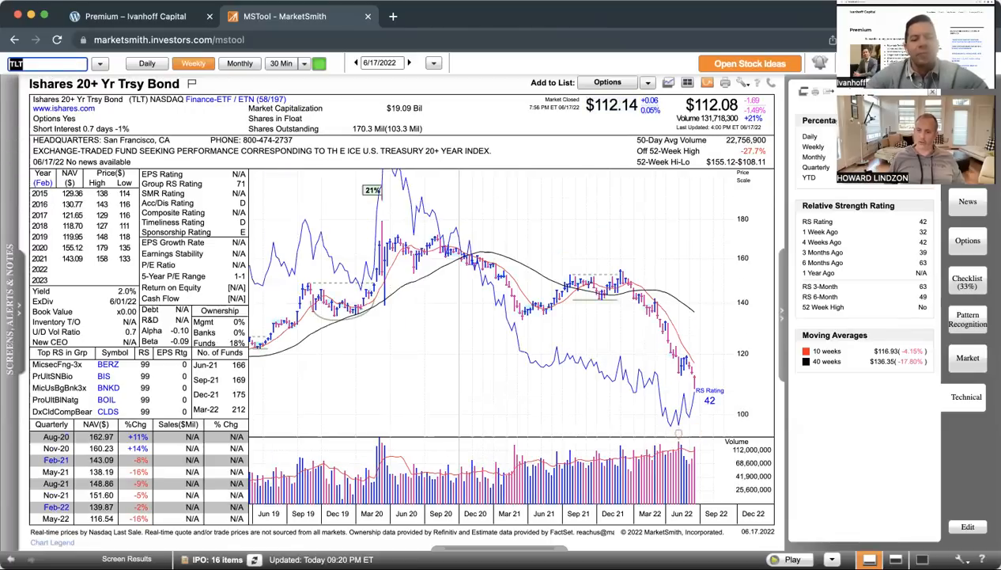
pyautogui.write('ARKK')
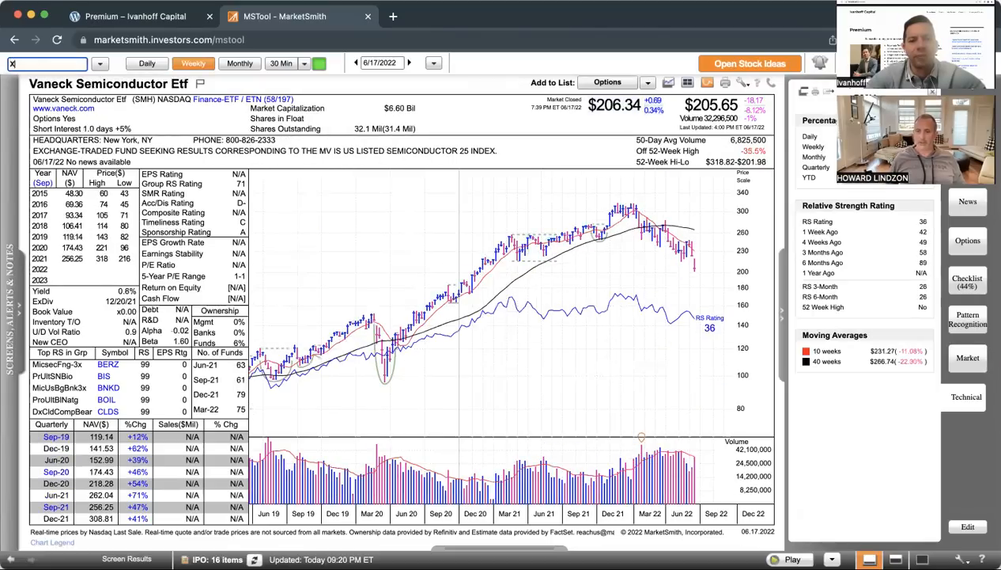
# - Load the SPDR S&P Biotech ETF (XBI) weekly chart
pyautogui.write('XBI')
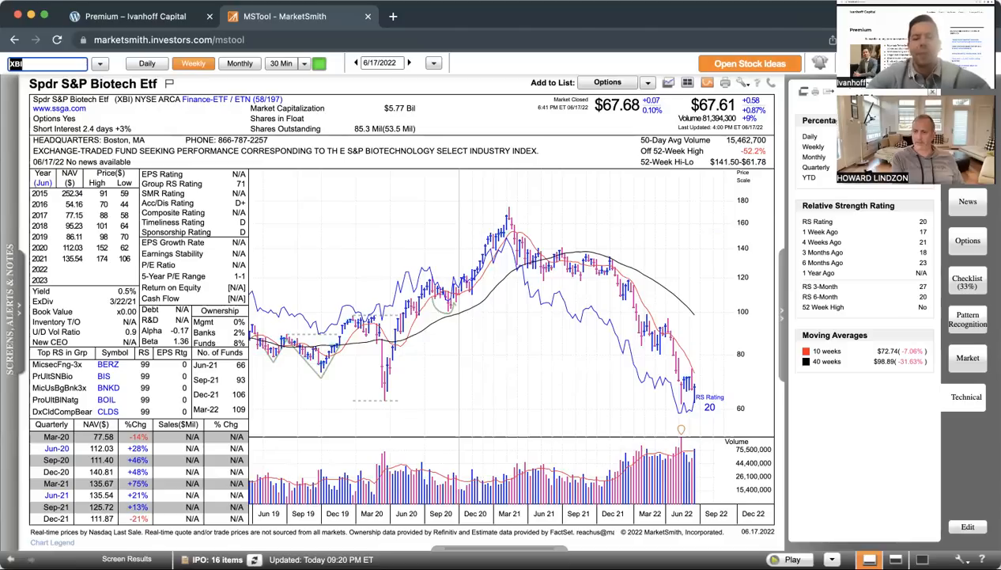
pyautogui.write('UUP')
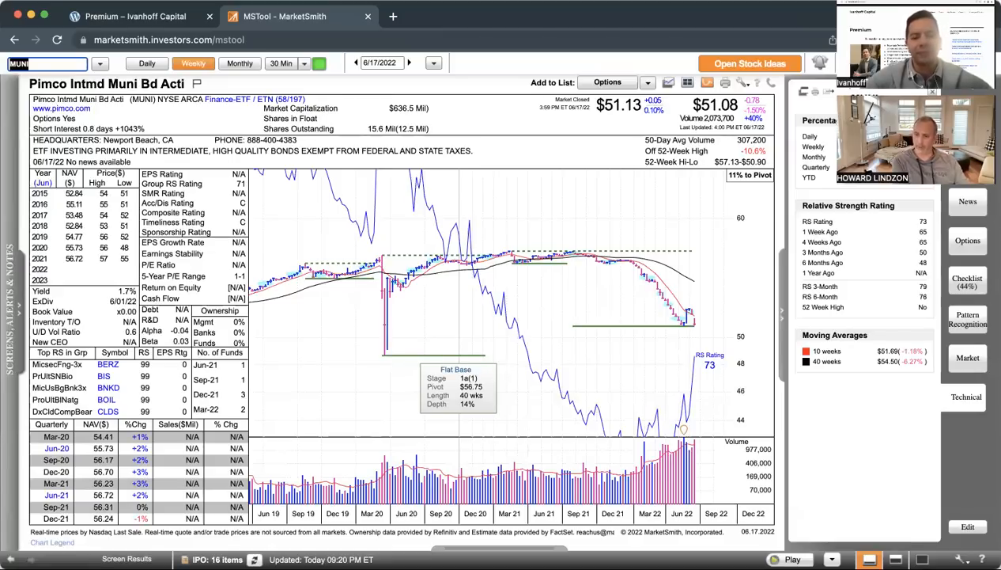
# - Return from the MUNI municipal bond ETF to the TLT treasury bond chart
pyautogui.write('TLT')
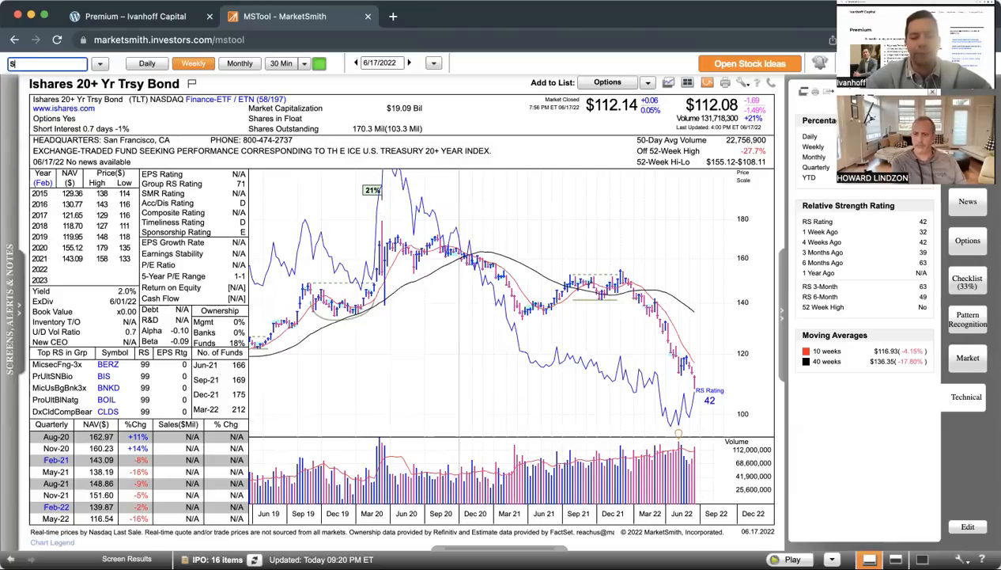
# - Enter SPY in the symbol box, moving on from the TLT weekly chart
pyautogui.write('SPY')
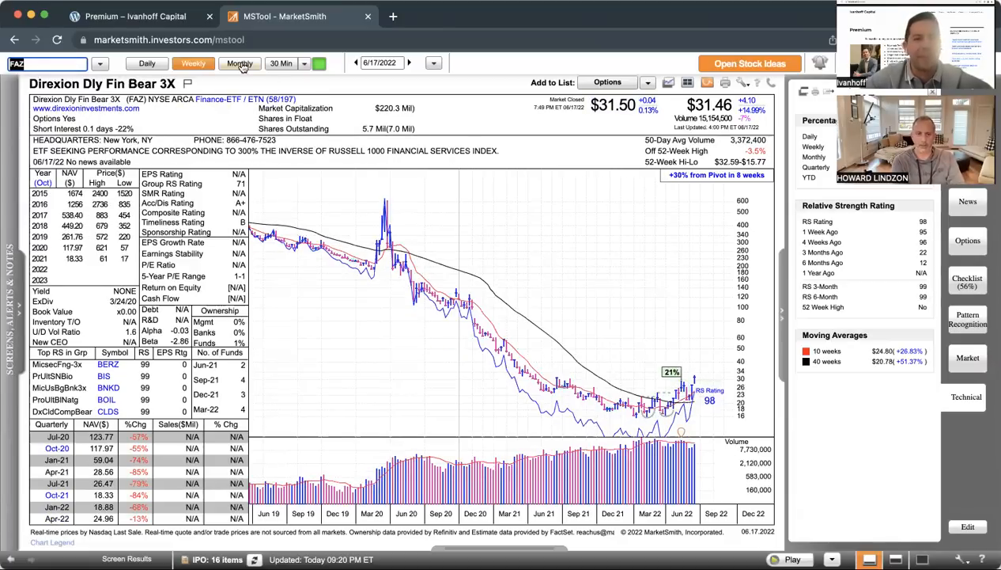
# - Switch the FAZ Financial Bear 3X ETF chart to monthly bars showing history since 2008
pyautogui.click(240, 64)
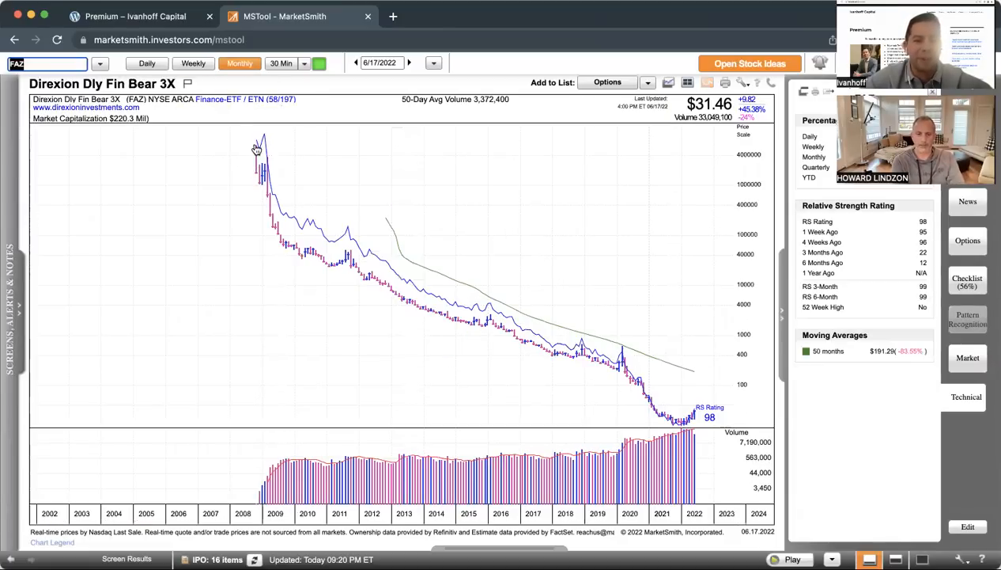
pyautogui.moveTo(269, 189)
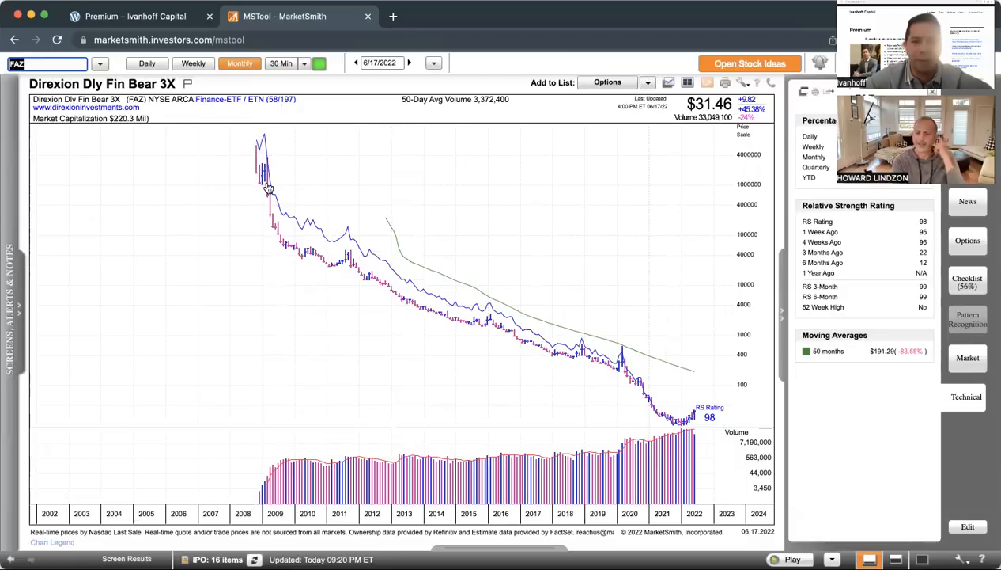
pyautogui.moveTo(231, 220)
pyautogui.write('S')
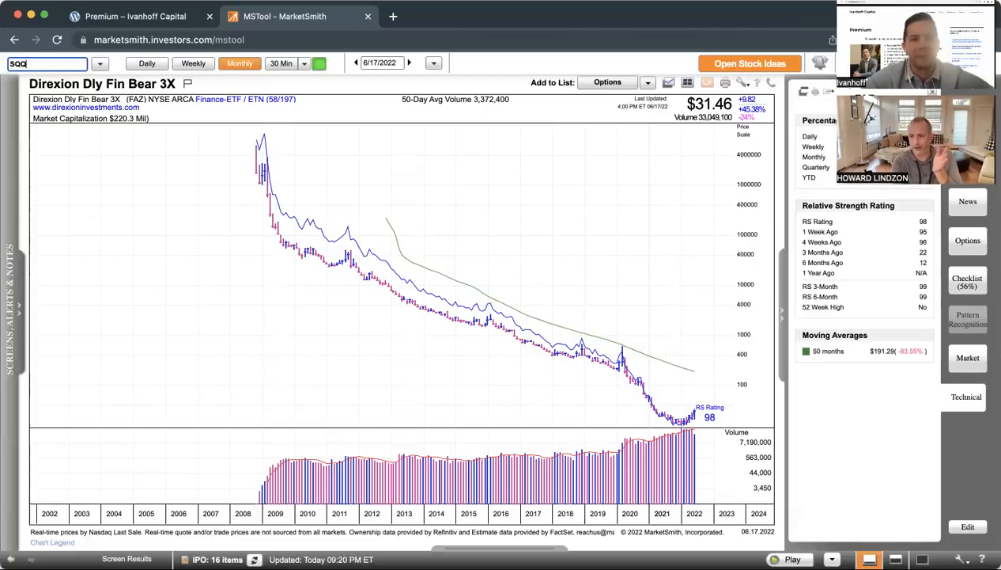
pyautogui.write('QQQ')
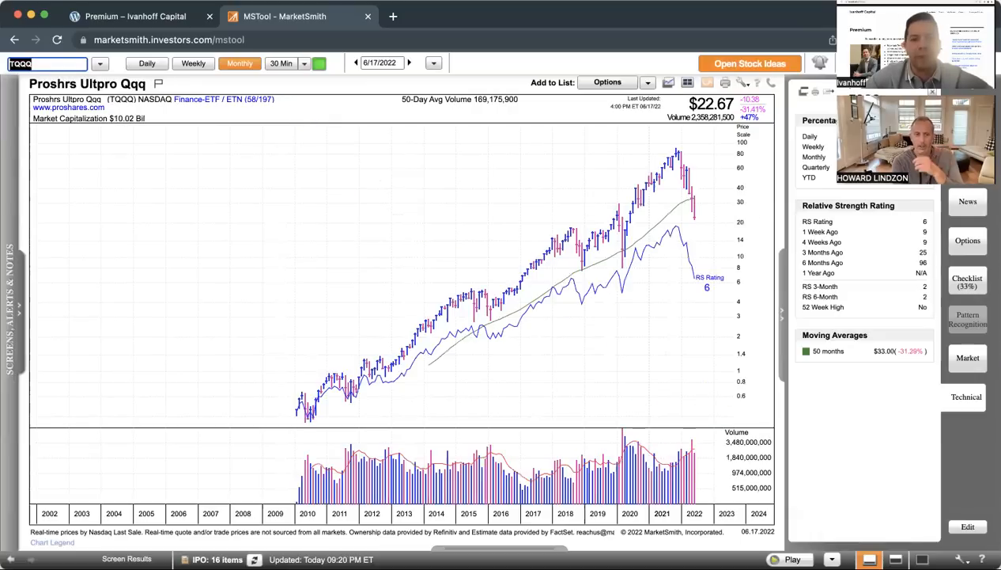
pyautogui.moveTo(285, 424)
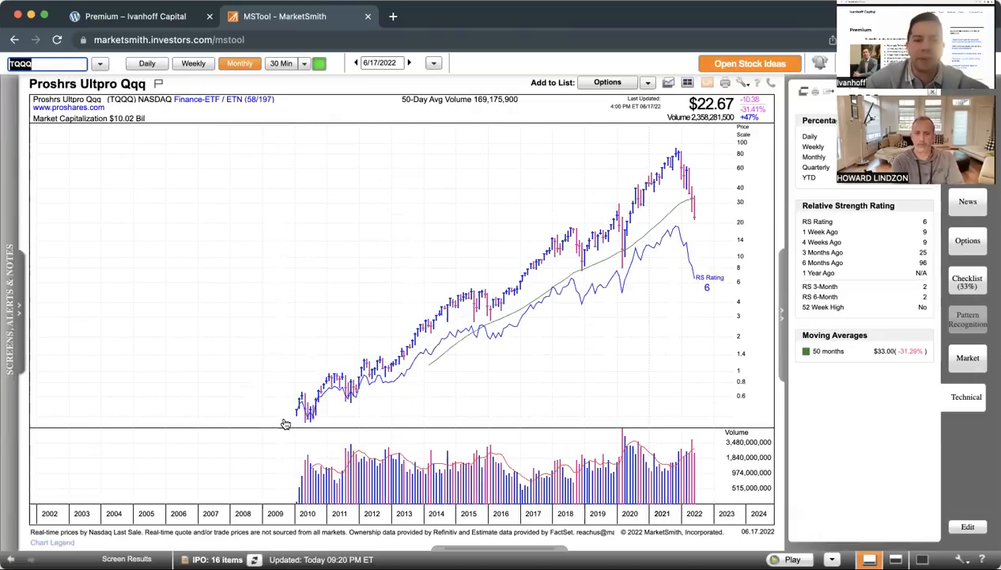
pyautogui.moveTo(297, 419)
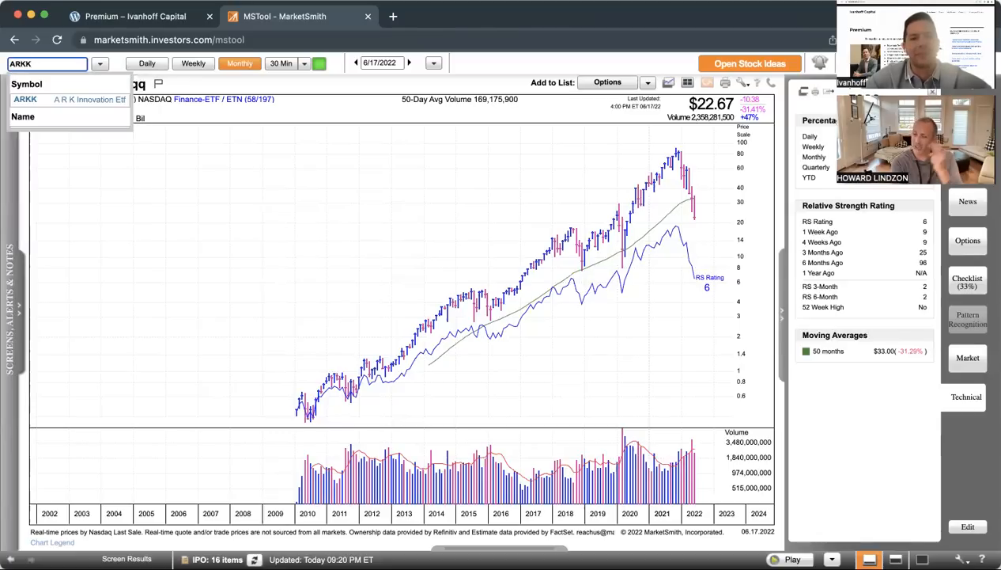
pyautogui.moveTo(215, 338)
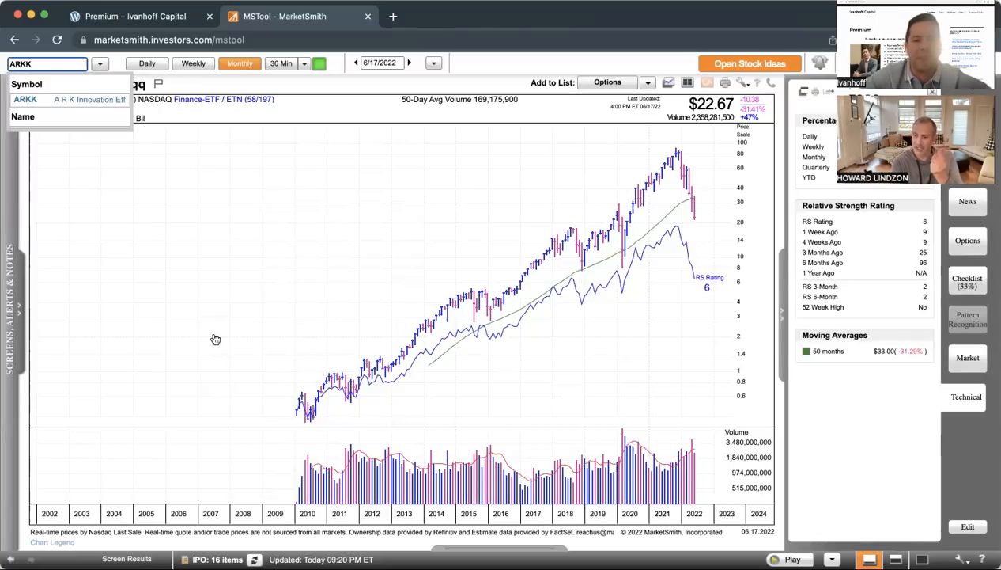
pyautogui.moveTo(212, 326)
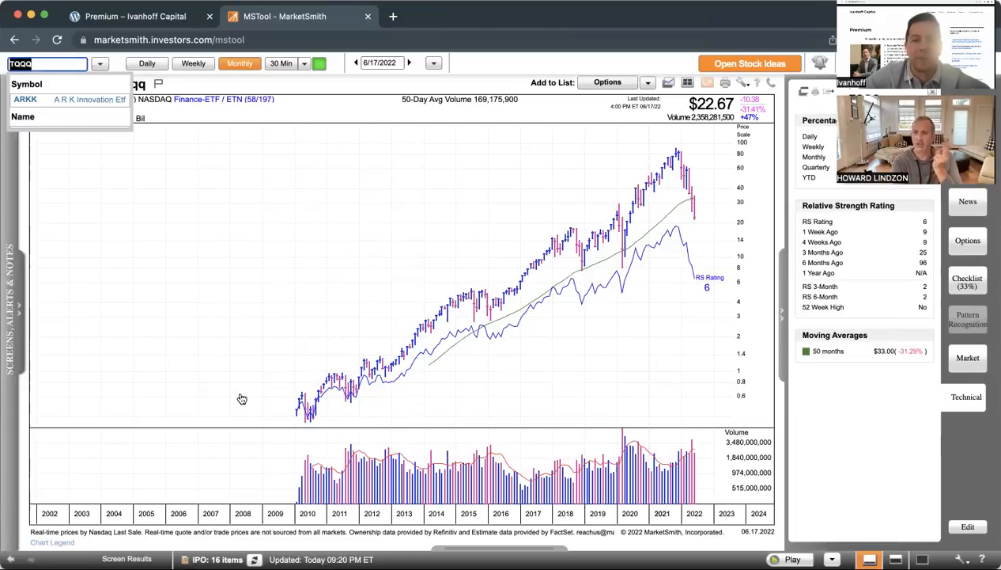
pyautogui.moveTo(314, 419)
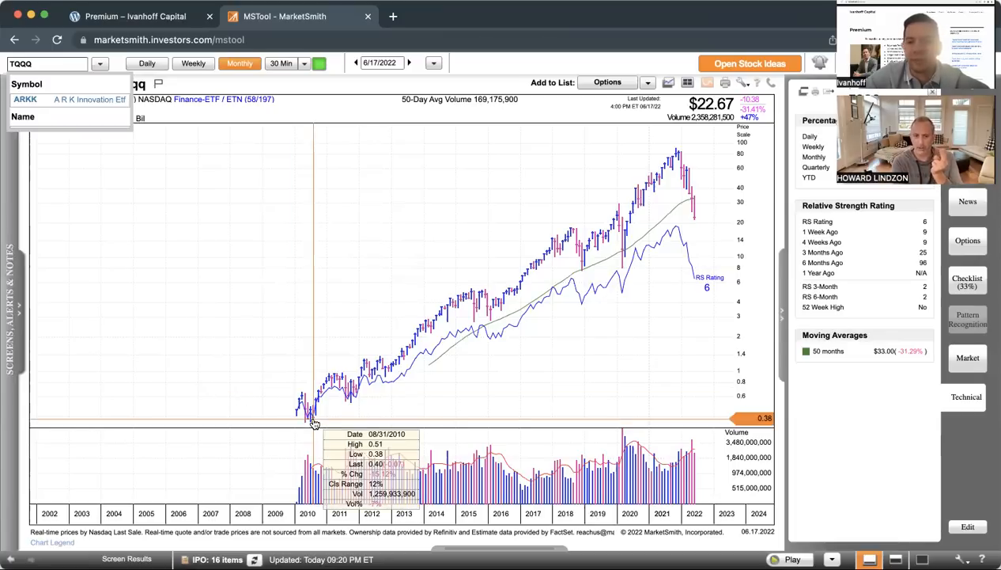
pyautogui.moveTo(316, 418)
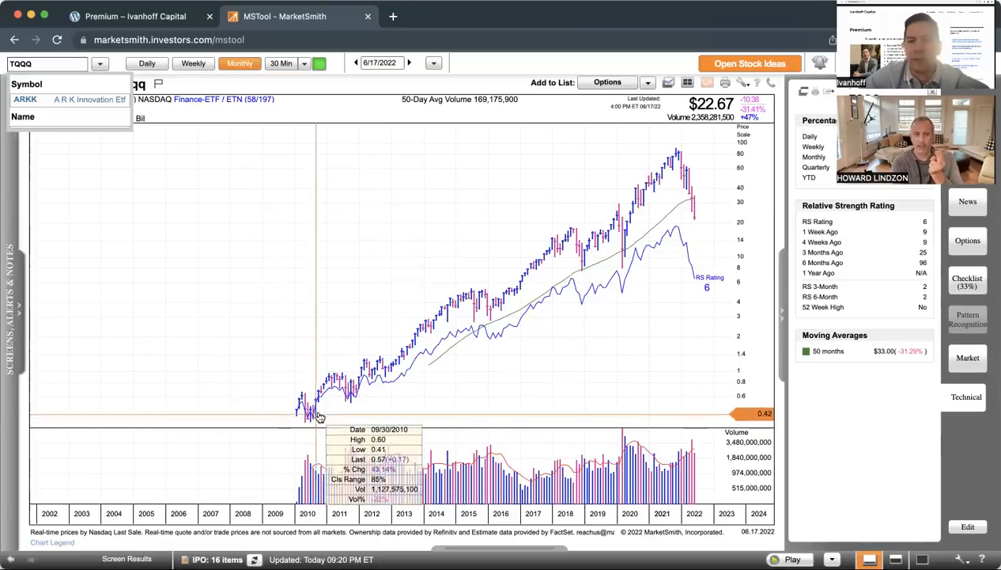
pyautogui.moveTo(462, 297)
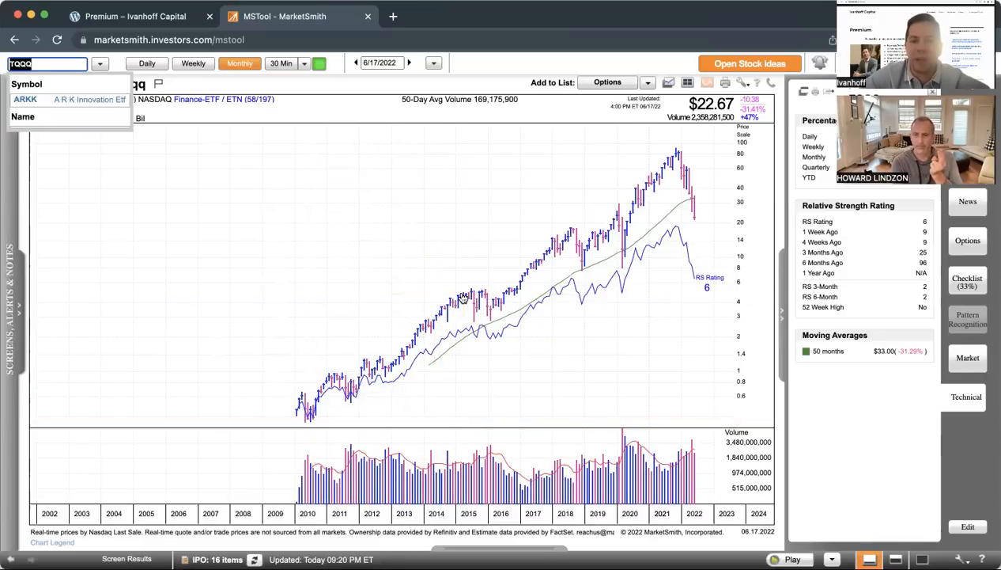
pyautogui.moveTo(435, 236)
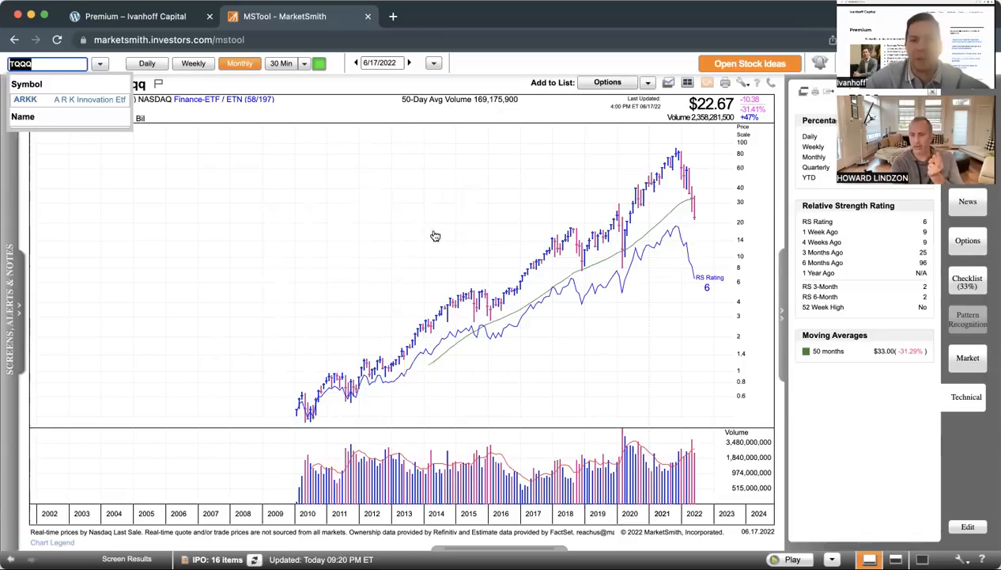
pyautogui.moveTo(420, 259)
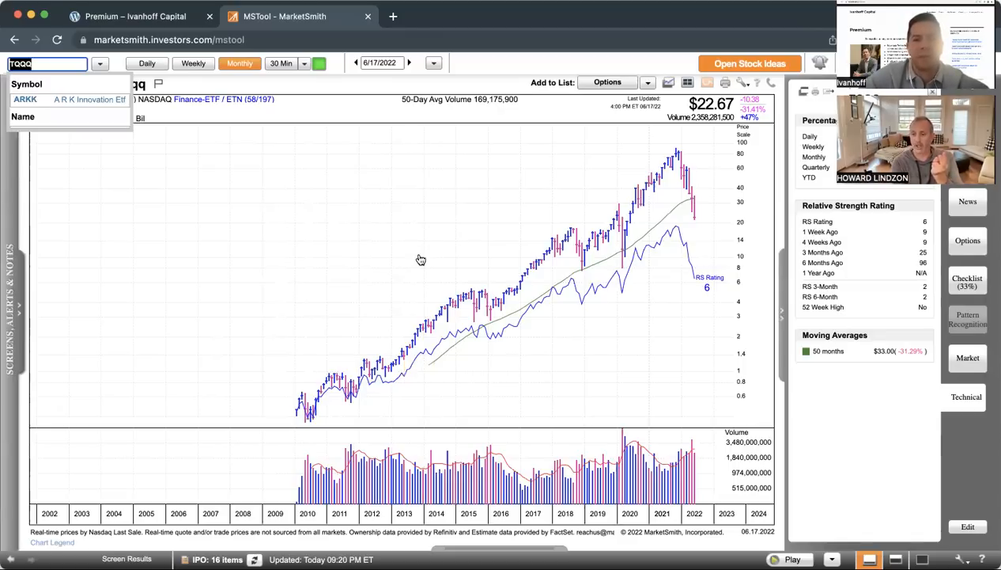
pyautogui.moveTo(362, 328)
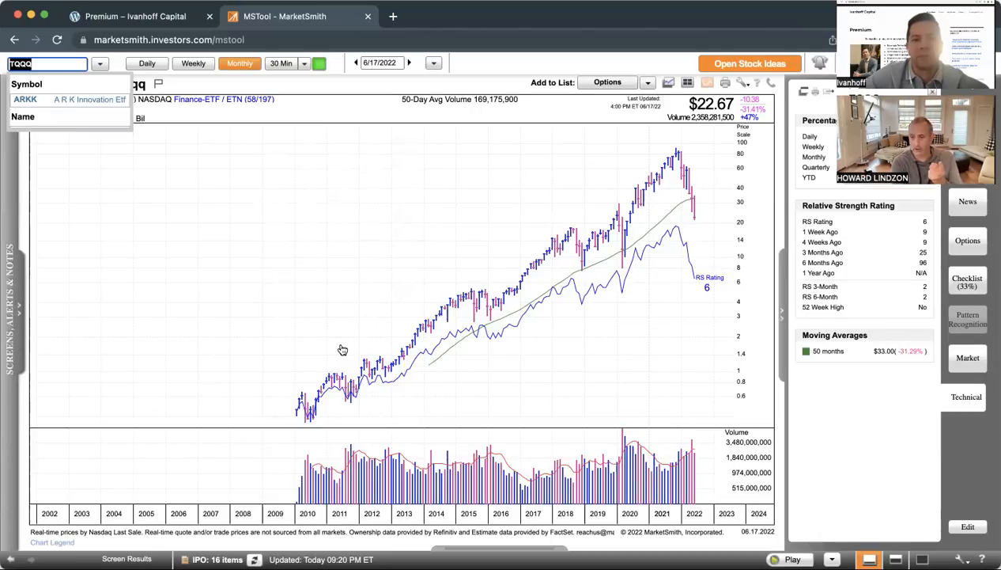
pyautogui.moveTo(56, 127)
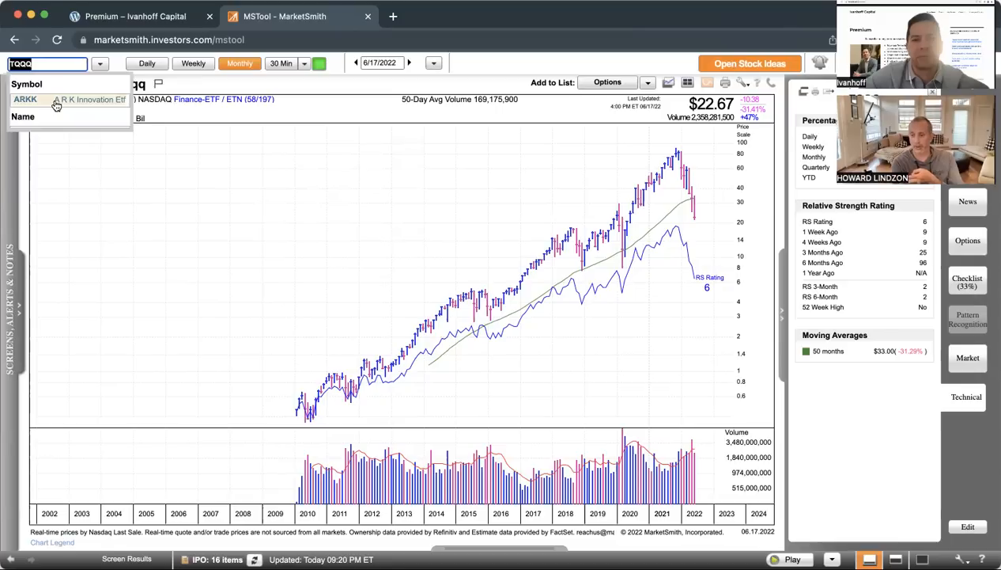
# - Load the ARK Innovation ETF (ARKK) monthly chart in place of TQQQ
pyautogui.click(56, 98)
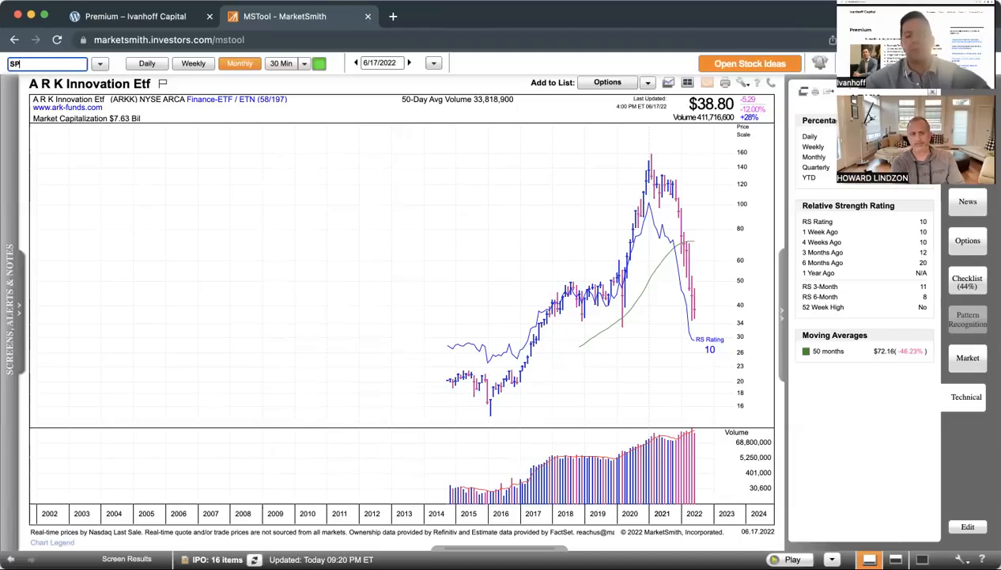
# - Load the SPDR S&P 500 ETF (SPY) monthly chart spanning 2002 to 2022
pyautogui.write('SPY')
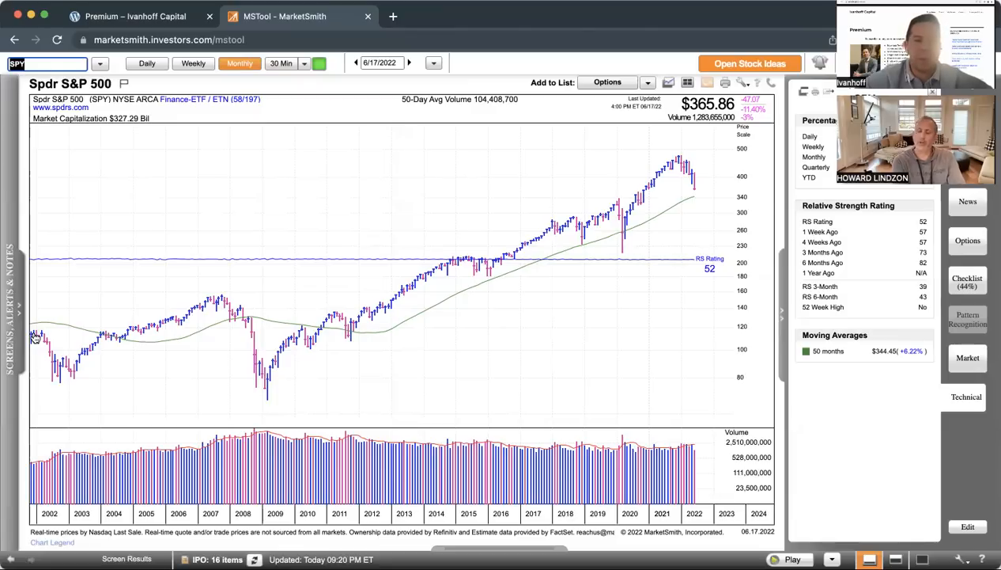
pyautogui.moveTo(49, 337)
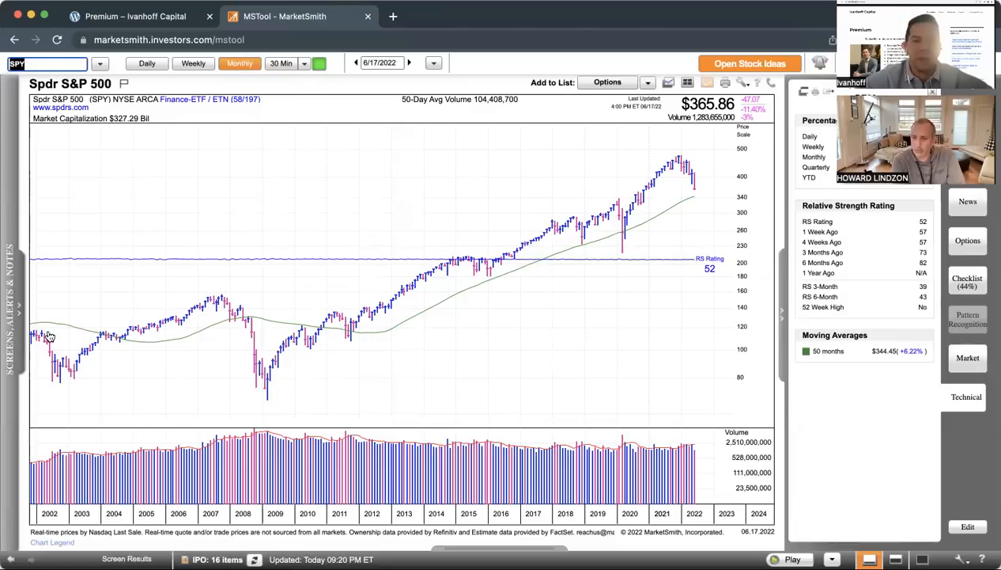
pyautogui.moveTo(111, 346)
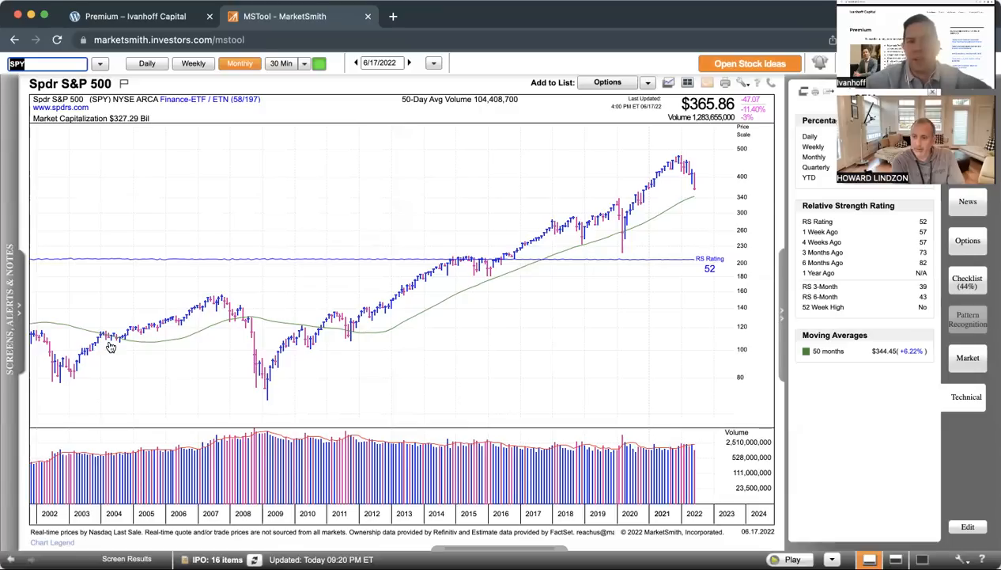
pyautogui.moveTo(144, 249)
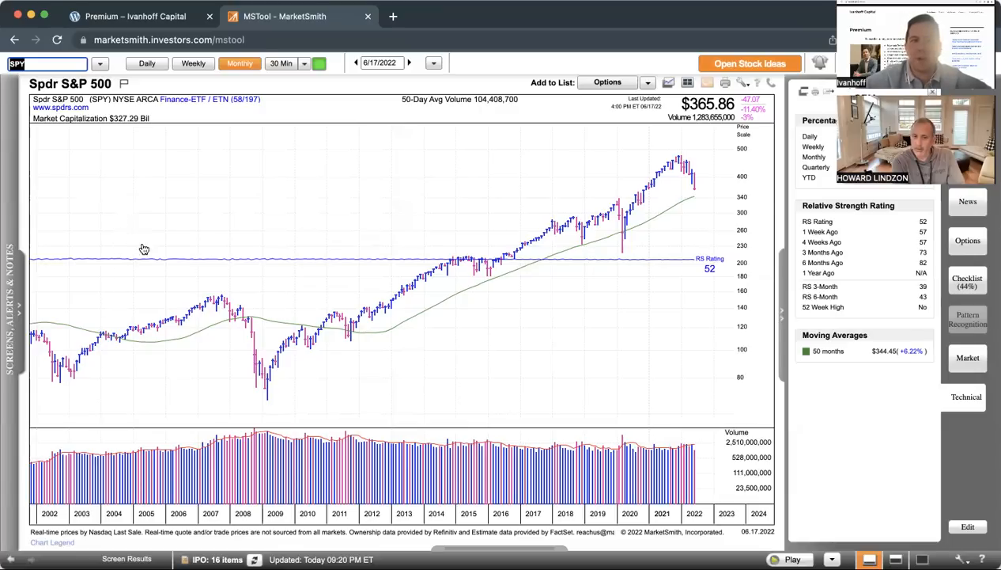
pyautogui.moveTo(165, 247)
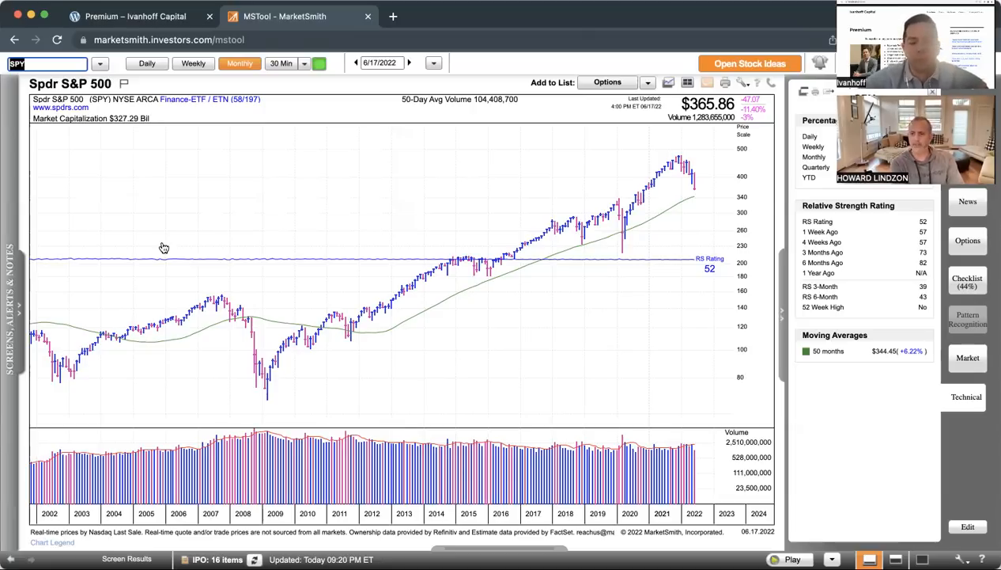
# - Load the chart for the MSTR ticker, replacing the SPY monthly chart
pyautogui.write('MSTR')
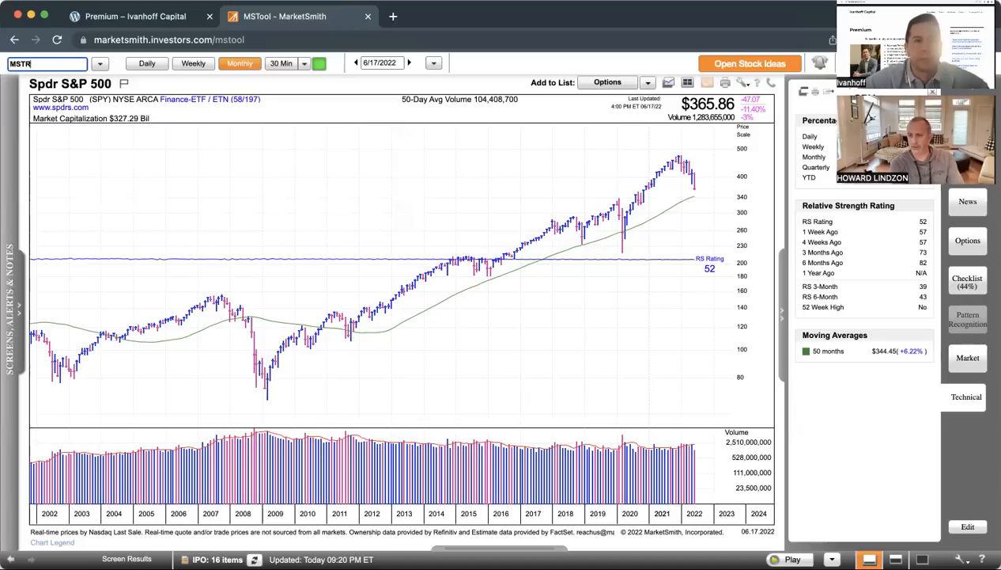
pyautogui.press('Return')
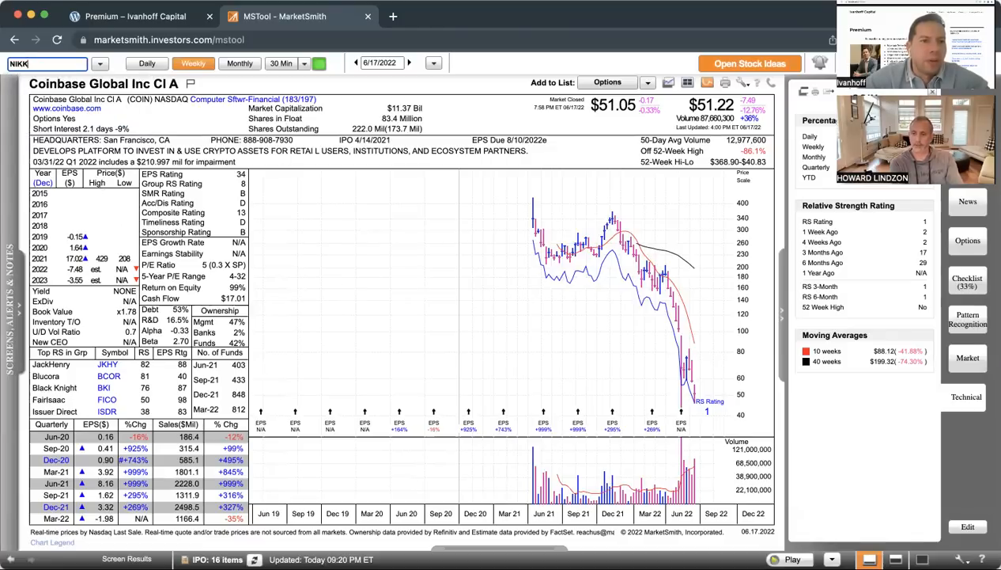
pyautogui.write('E')
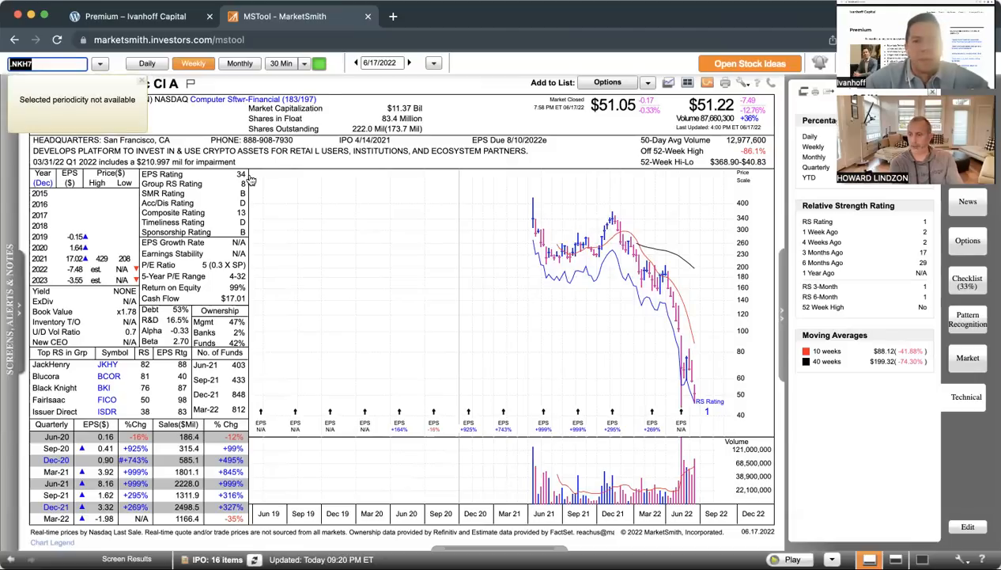
pyautogui.write('COIN')
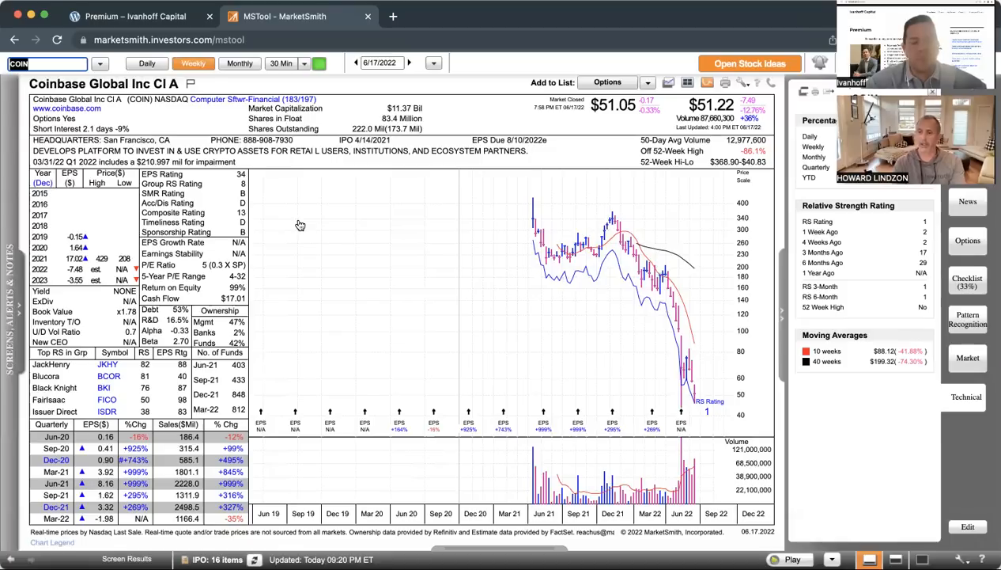
# - Load the iShares Russell 2000 ETF (IWM) weekly chart with fundamentals
pyautogui.write('IWM')
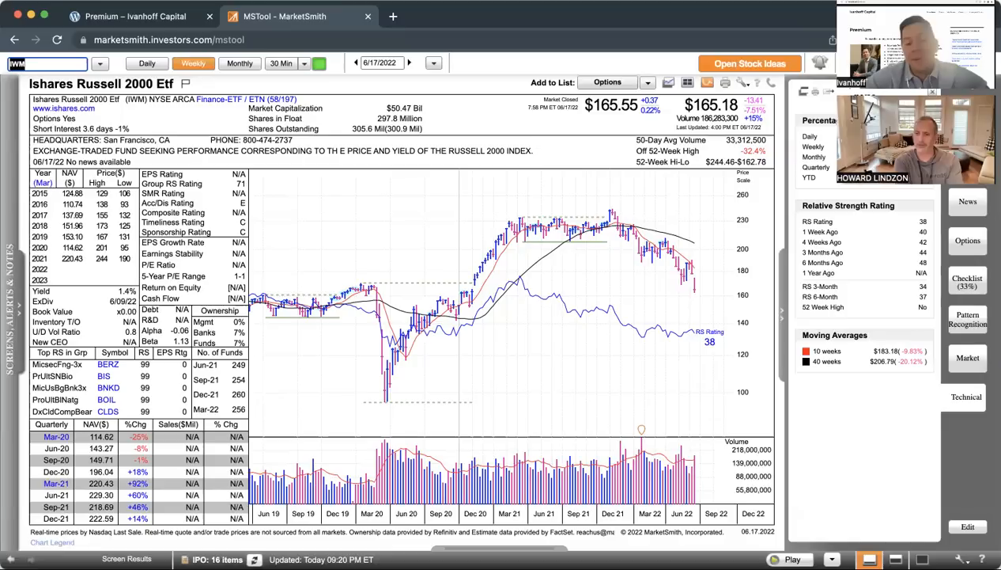
# - Review Alibaba (BABA), Bilibili (BILI) and Baidu (BIDU) on daily charts
pyautogui.write('BABA')
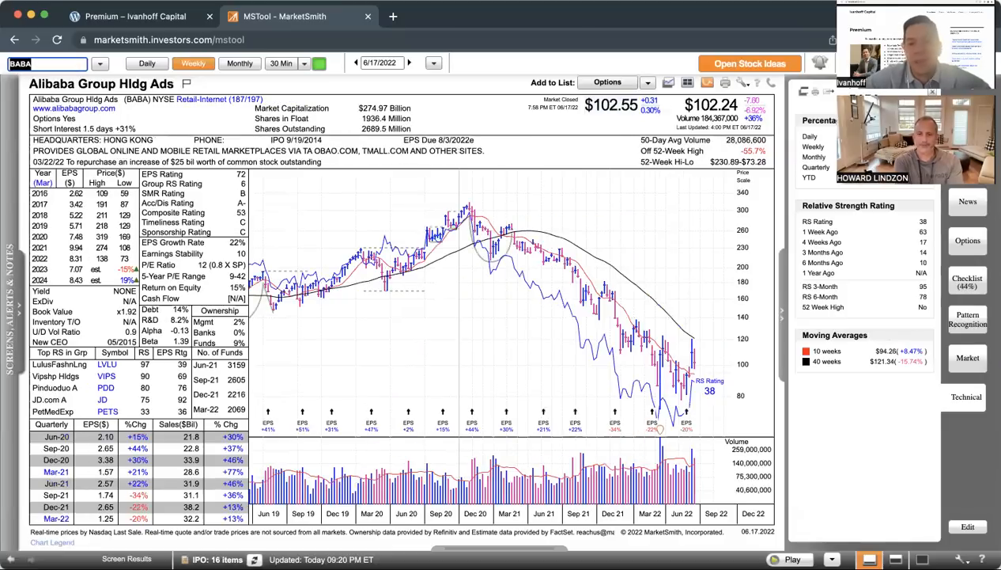
pyautogui.click(145, 63)
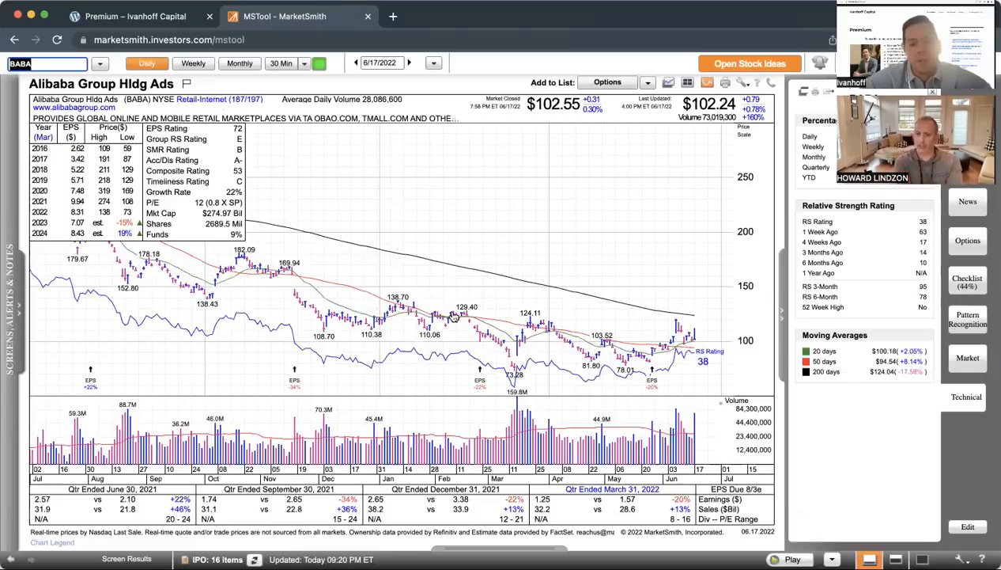
pyautogui.write('BILI')
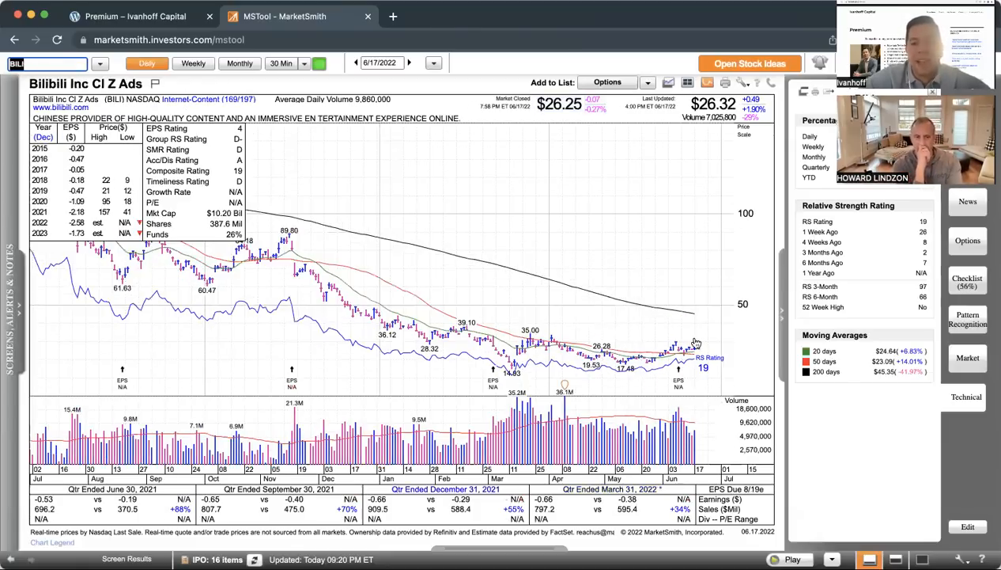
pyautogui.moveTo(703, 323)
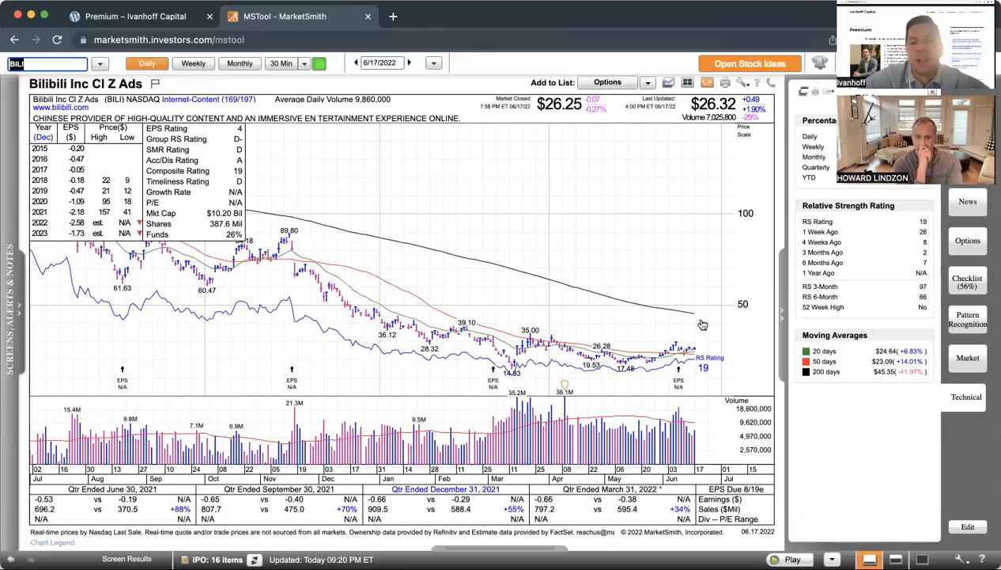
pyautogui.moveTo(595, 342)
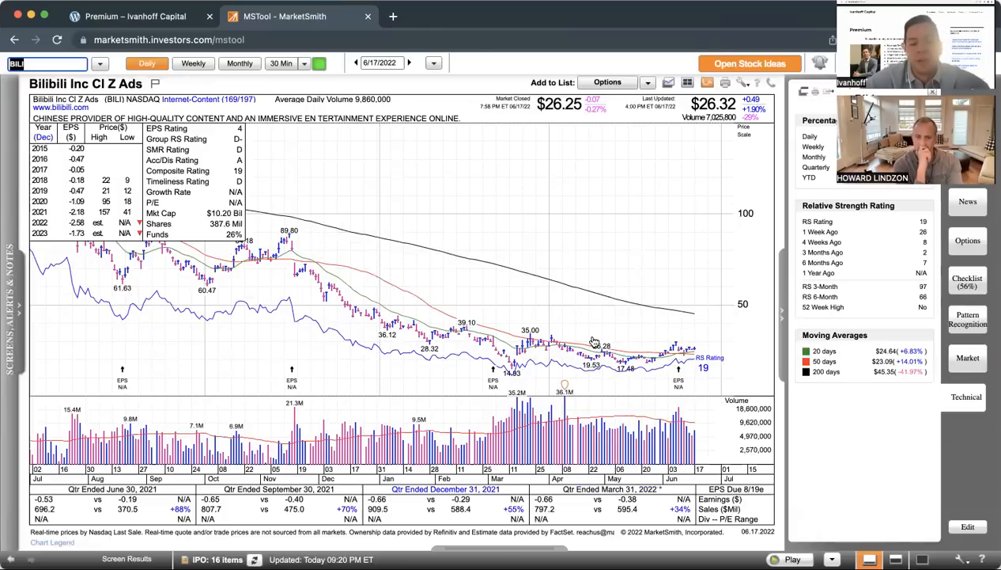
pyautogui.write('BIDU')
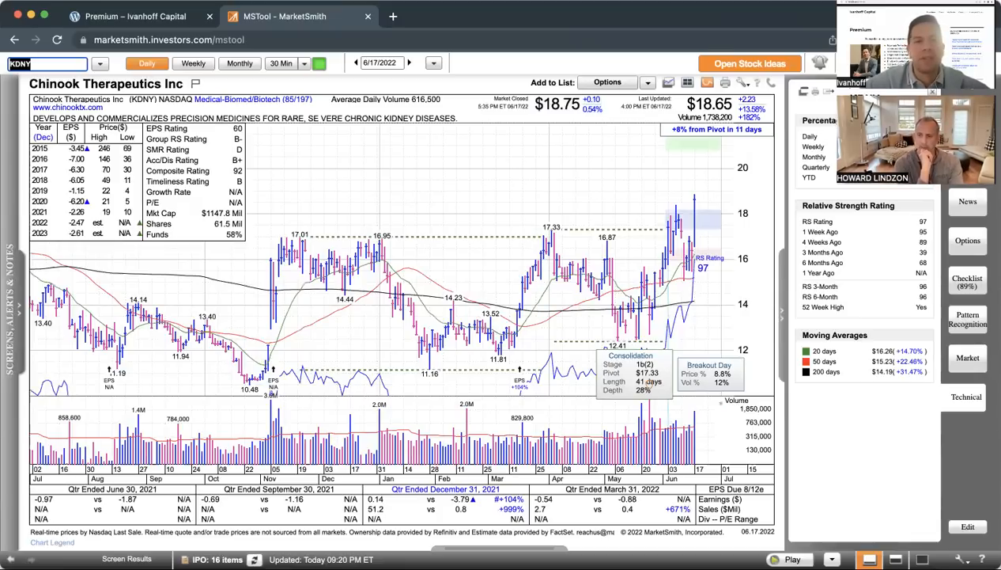
# - Switch the Chinook Therapeutics chart back to weekly periodicity
pyautogui.click(194, 63)
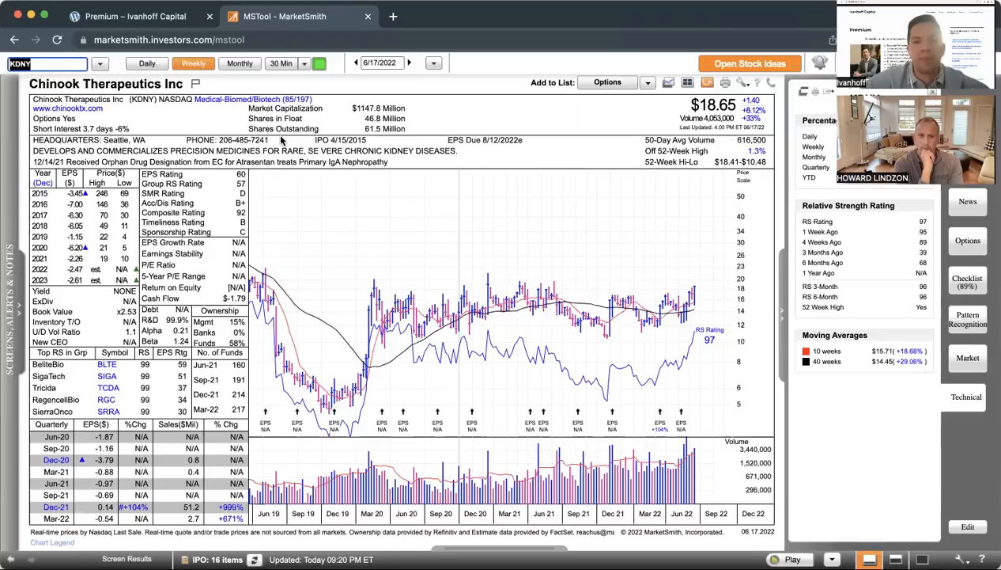
pyautogui.moveTo(373, 298)
pyautogui.write('SMH')
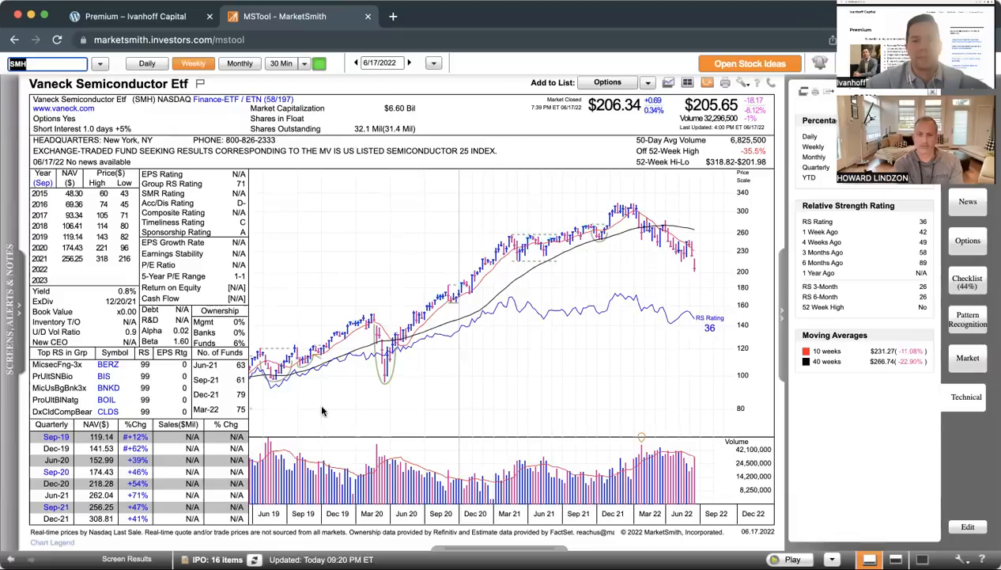
pyautogui.moveTo(372, 311)
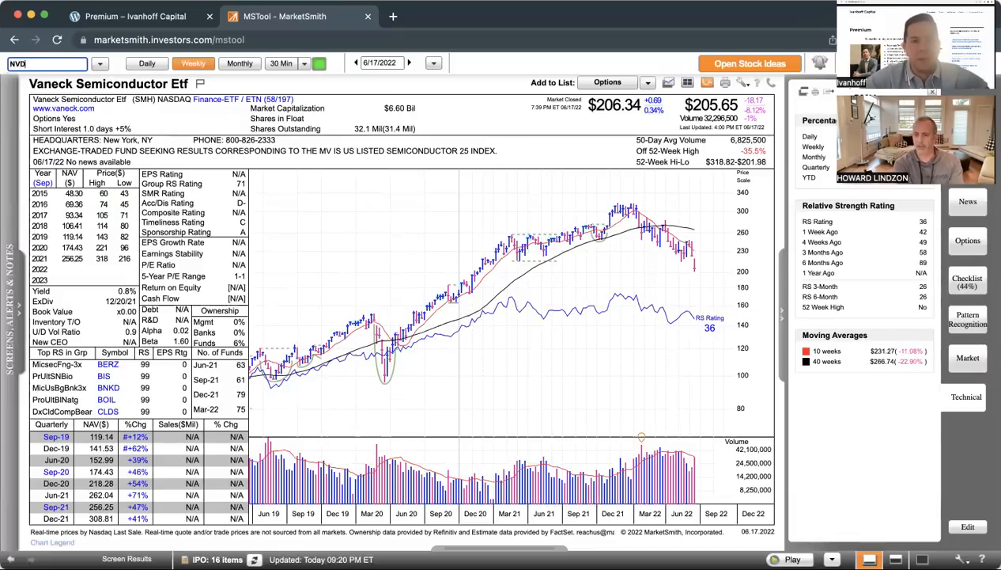
# - Look at Nvidia (NVDA), then show Advanced Micro Devices (AMD) on a monthly chart
pyautogui.write('NVDA')
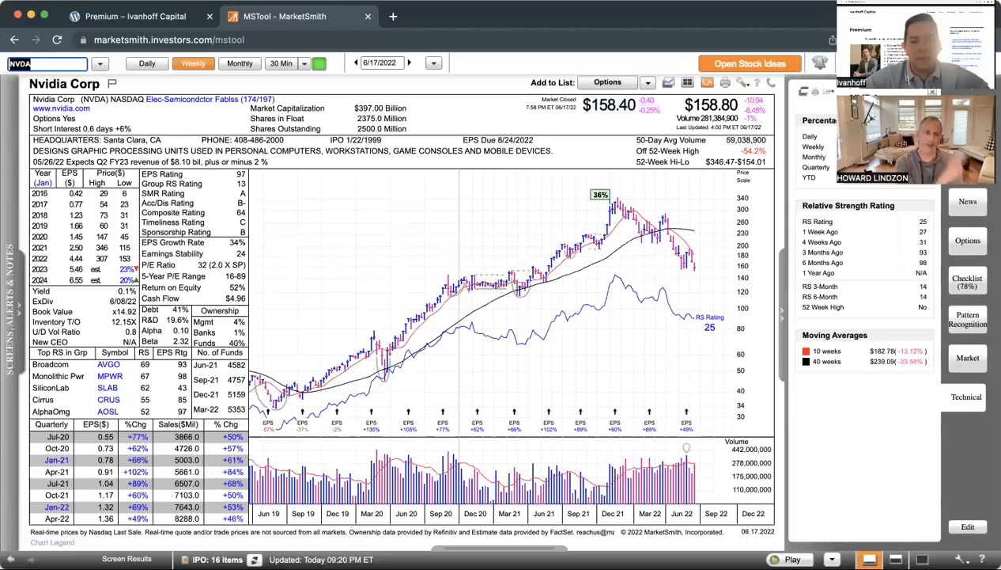
pyautogui.write('AMD')
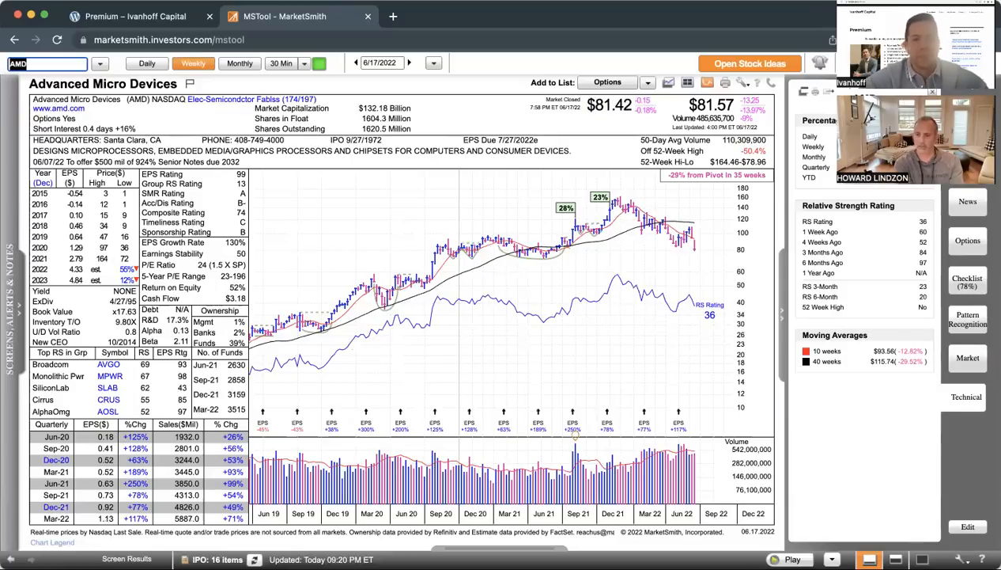
pyautogui.click(240, 63)
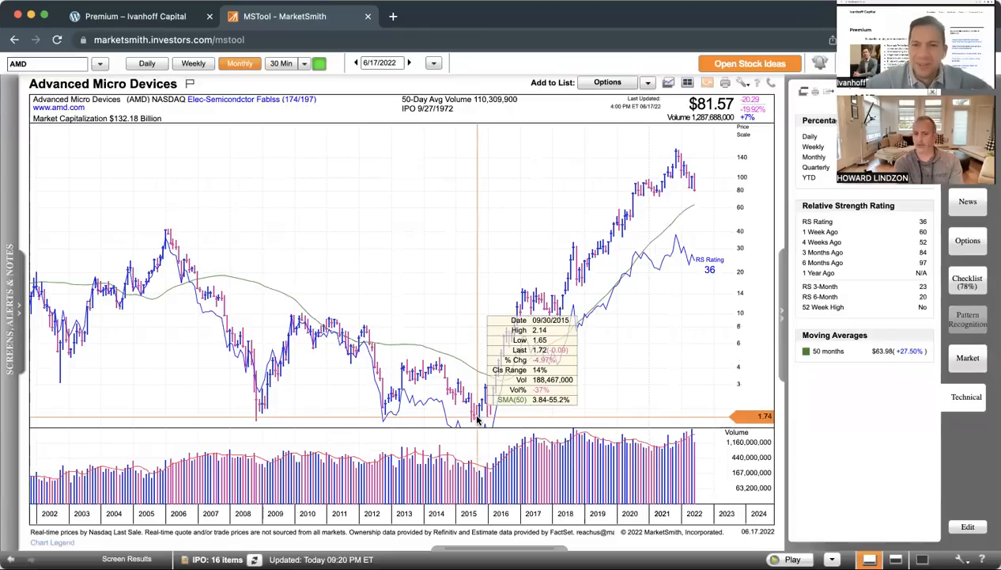
pyautogui.moveTo(677, 155)
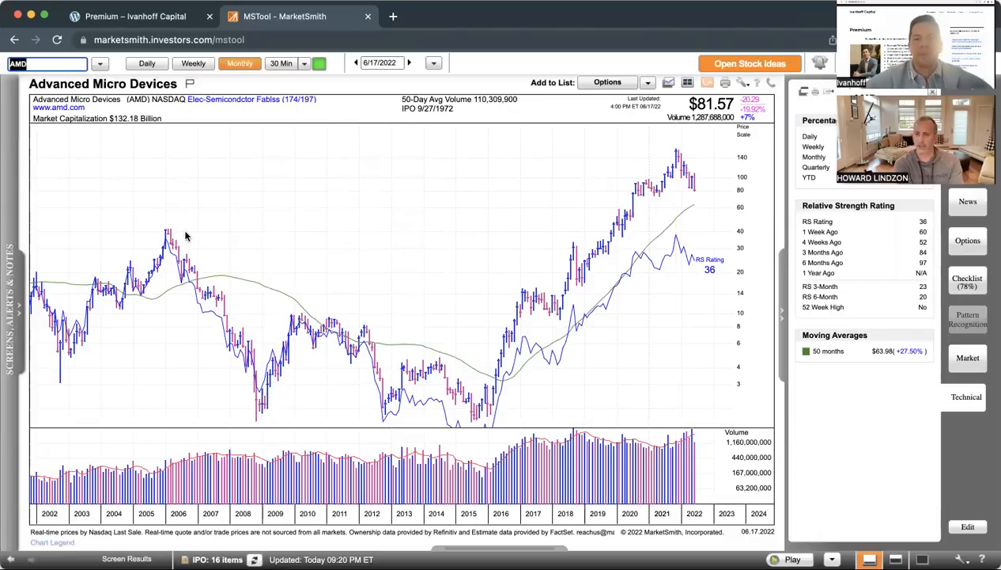
# - Load Nvidia's (NVDA) monthly chart spanning 2002 to 2022, replacing AMD
pyautogui.write('NVDA')
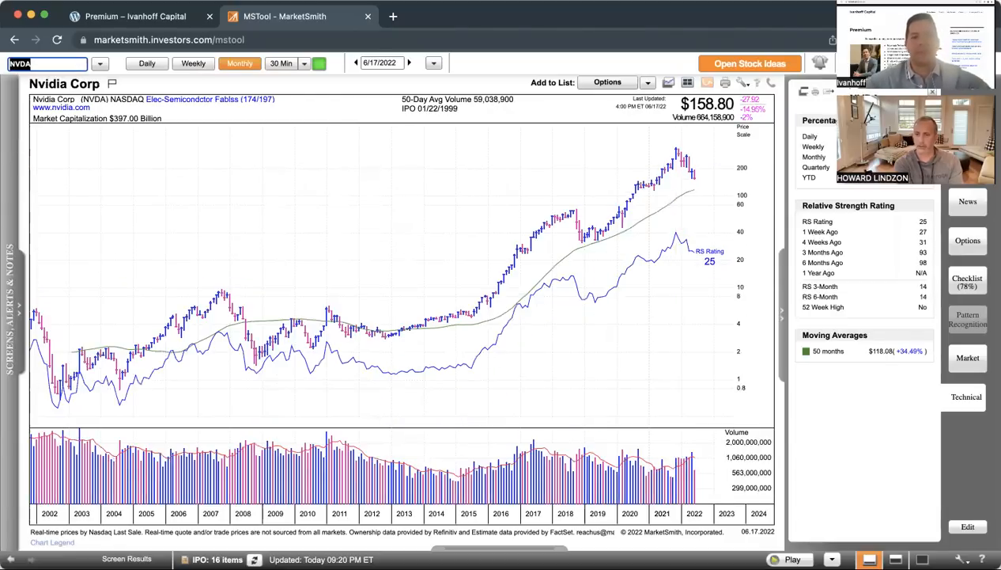
pyautogui.moveTo(462, 361)
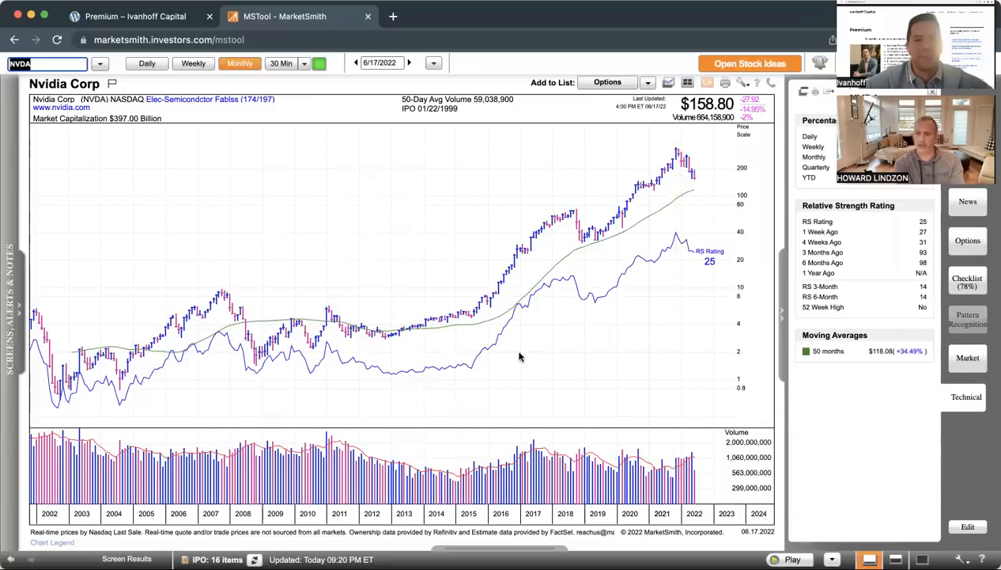
pyautogui.moveTo(464, 376)
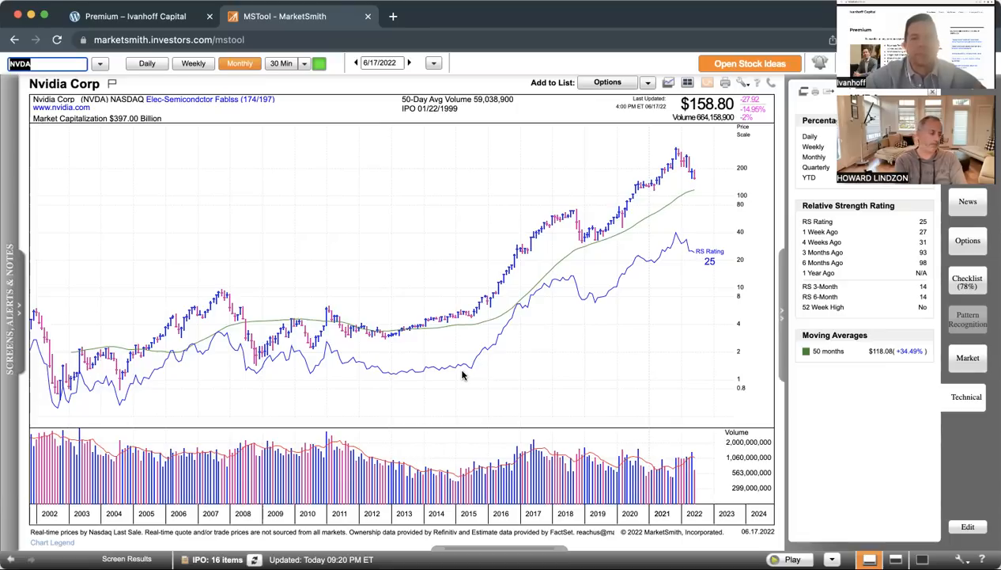
pyautogui.moveTo(522, 45)
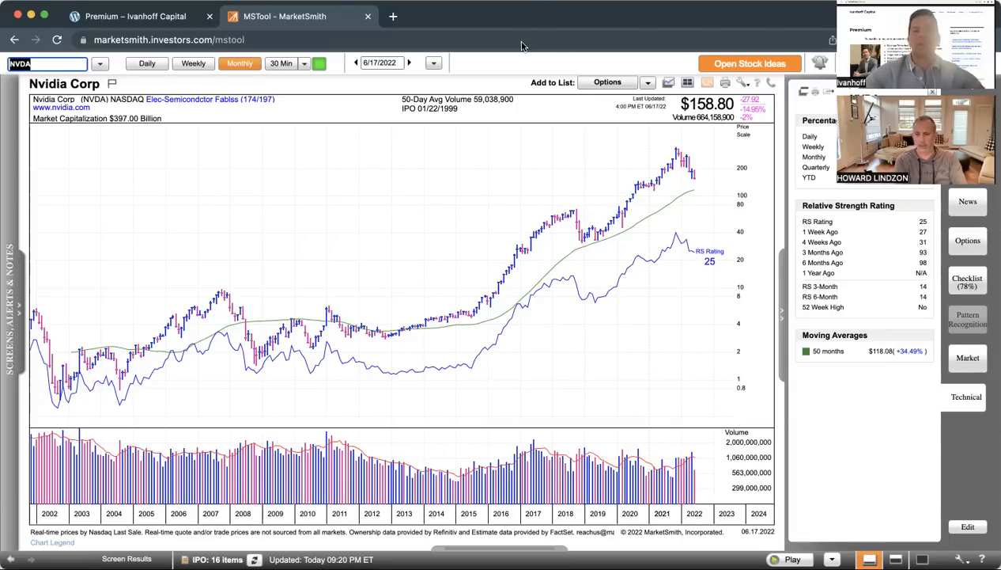